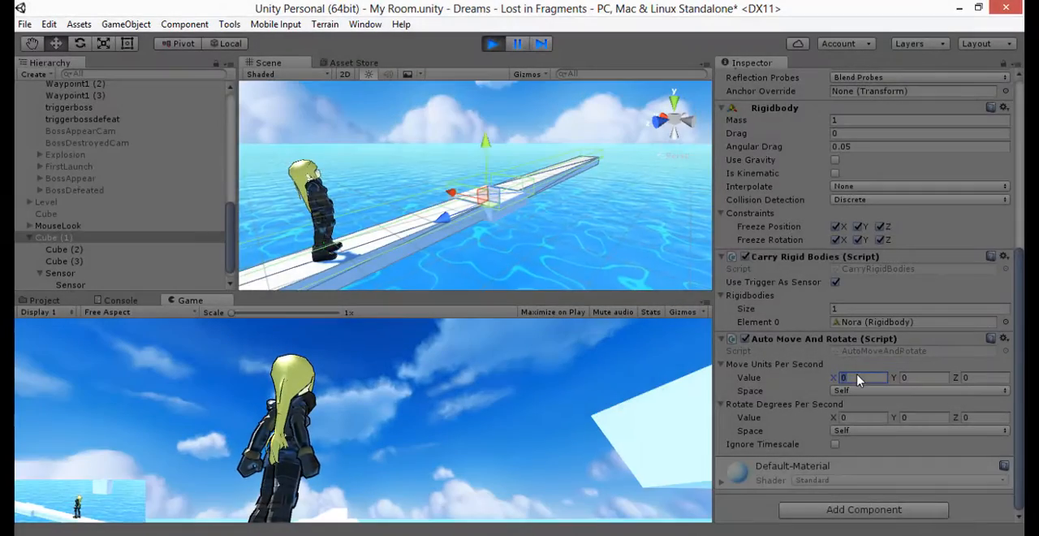
# Set Auto Move And Rotate's Move X to 5, then Rotate Y to 5, during play.
pyautogui.write('5')
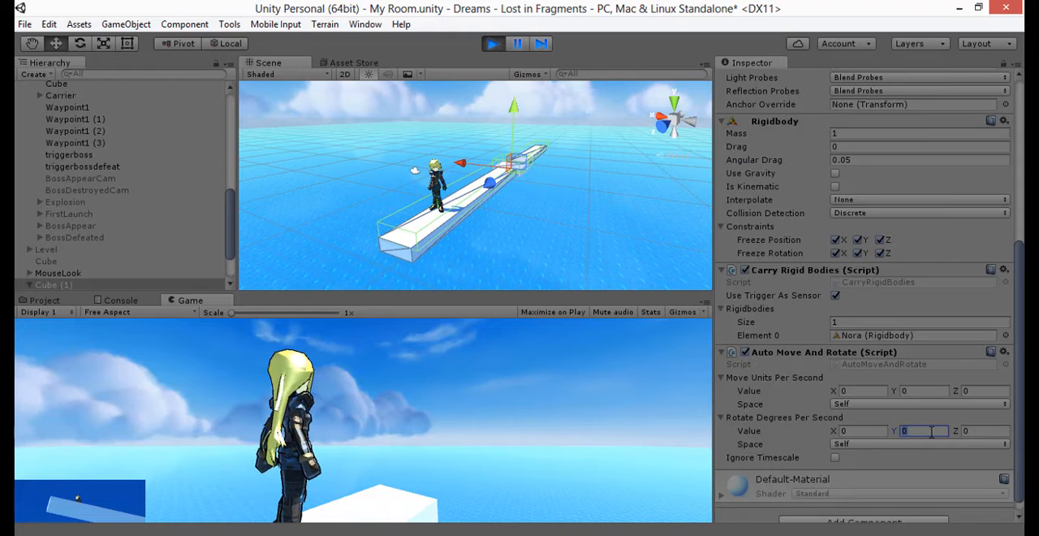
pyautogui.write('5')
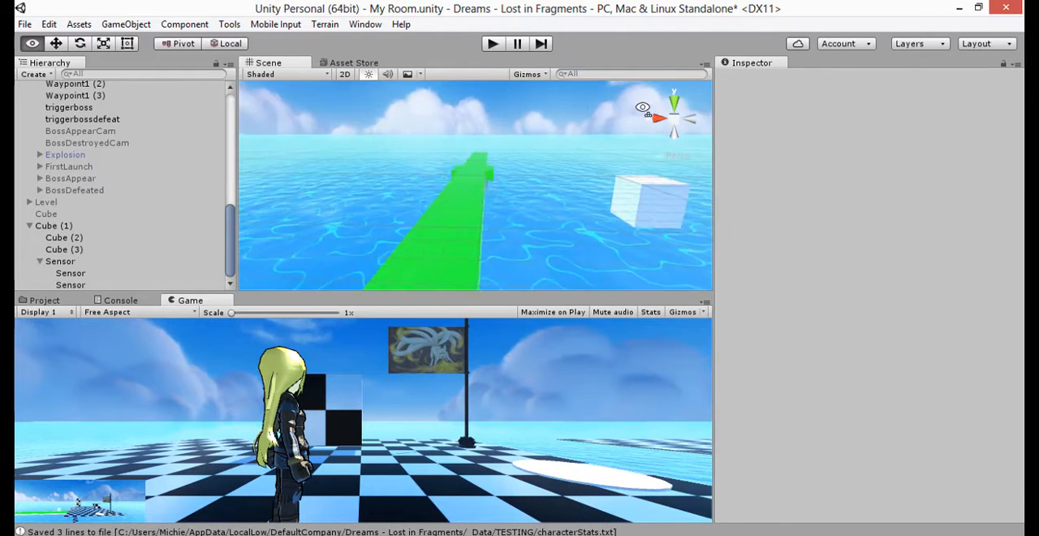
# Inspect both Sensor objects and the Sensor group, then select Cube (1) to view Carry Rigid Bodies.
pyautogui.click(72, 285)
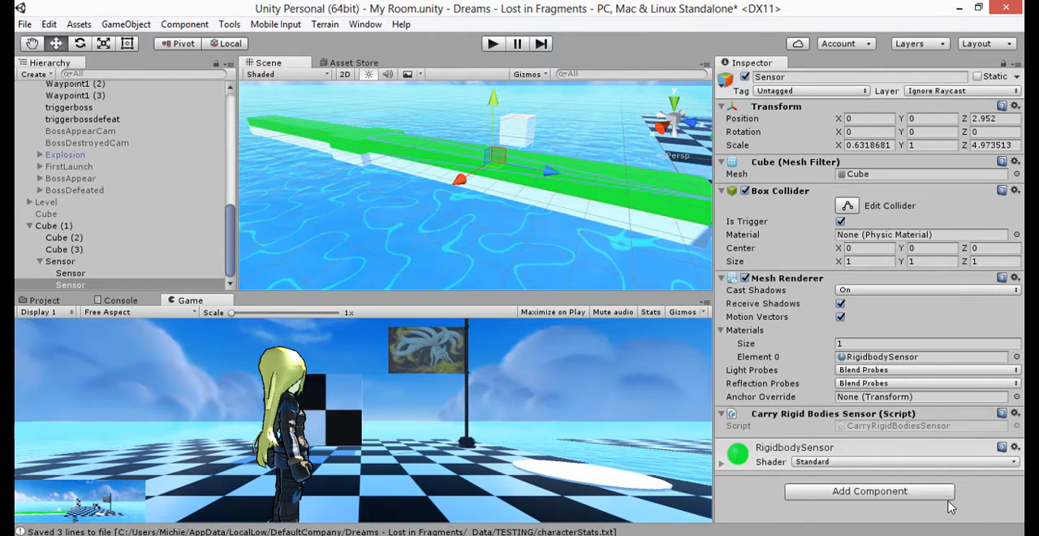
pyautogui.moveTo(398, 231)
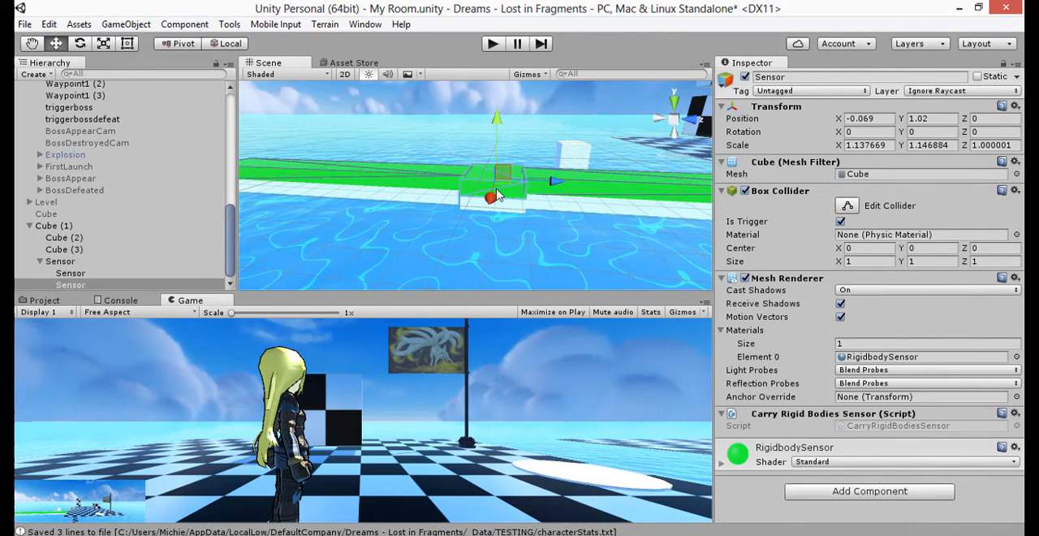
pyautogui.click(62, 260)
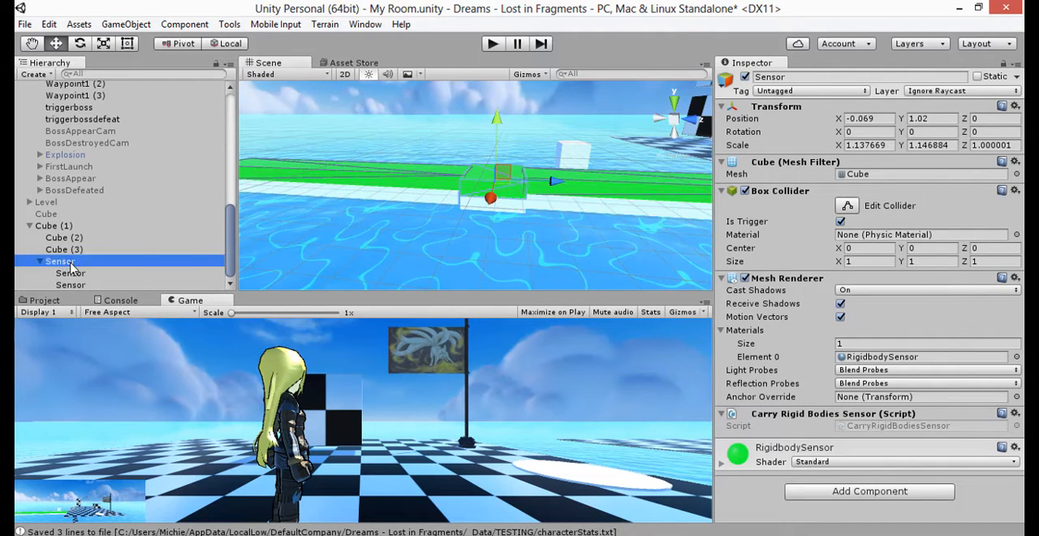
pyautogui.click(70, 286)
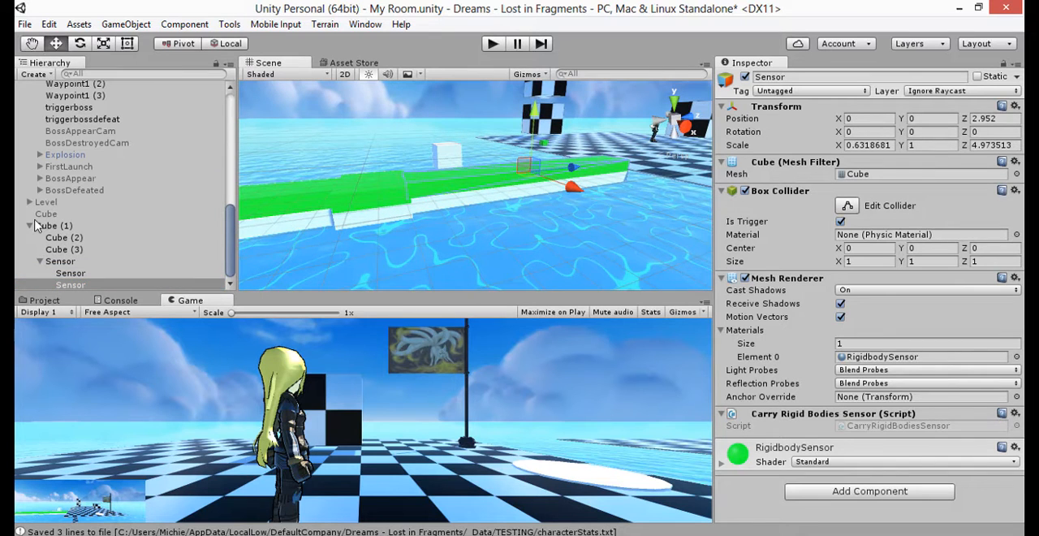
pyautogui.click(55, 224)
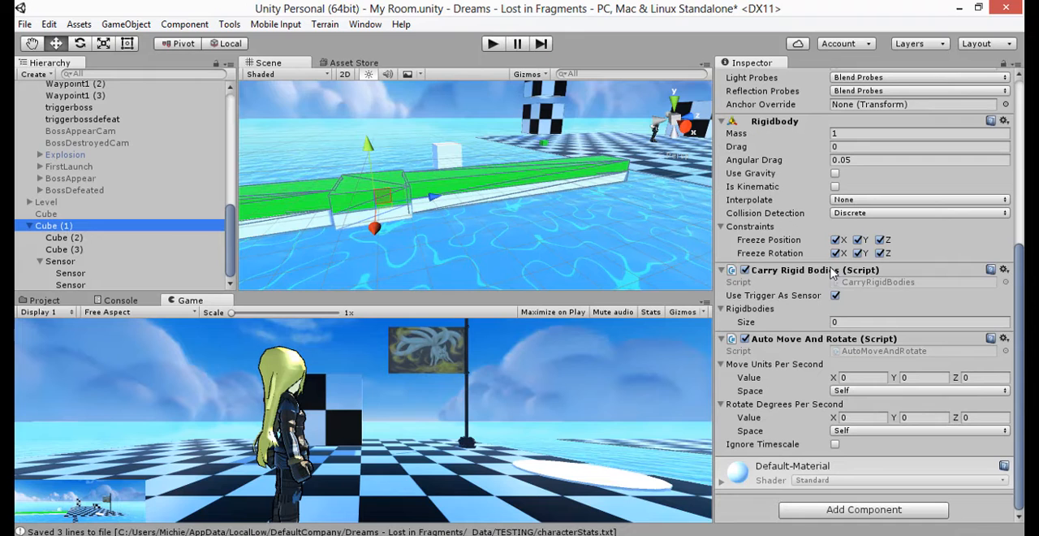
pyautogui.moveTo(429, 261)
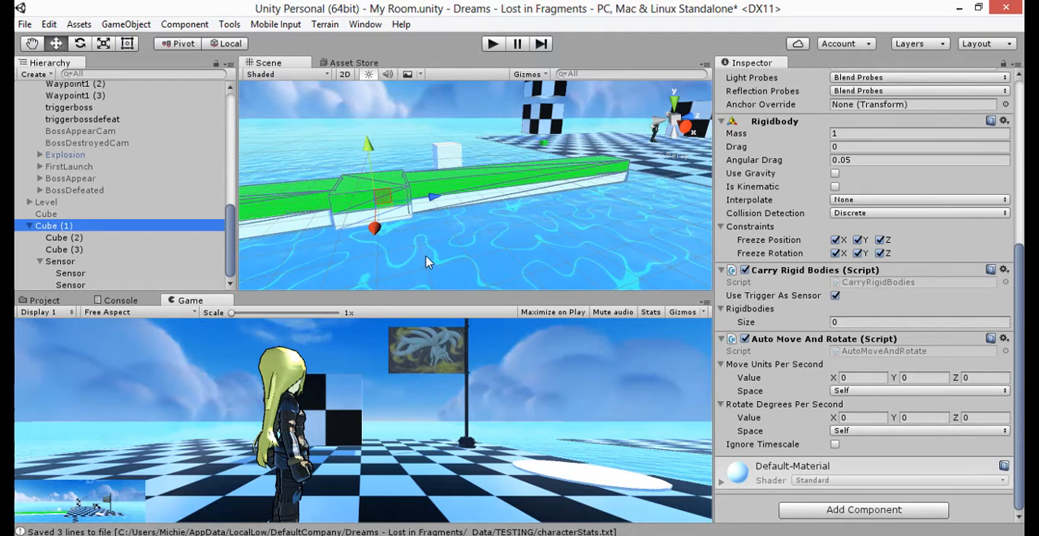
pyautogui.moveTo(425, 261); pyautogui.dragTo(348, 250)
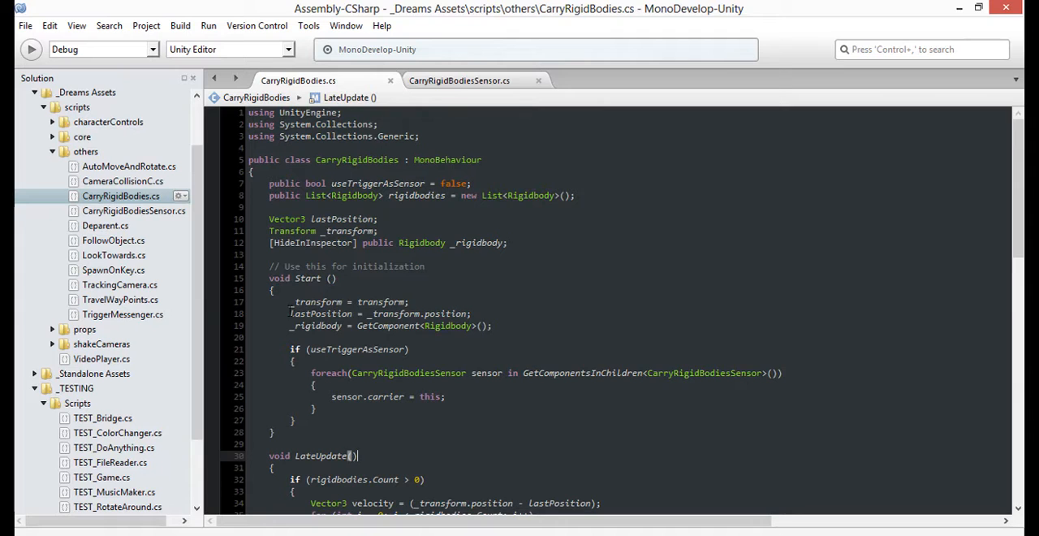
# Declare Vector3 lastEulerAngles and set it to _transform.eulerAngles in Start().
pyautogui.scroll(-3)
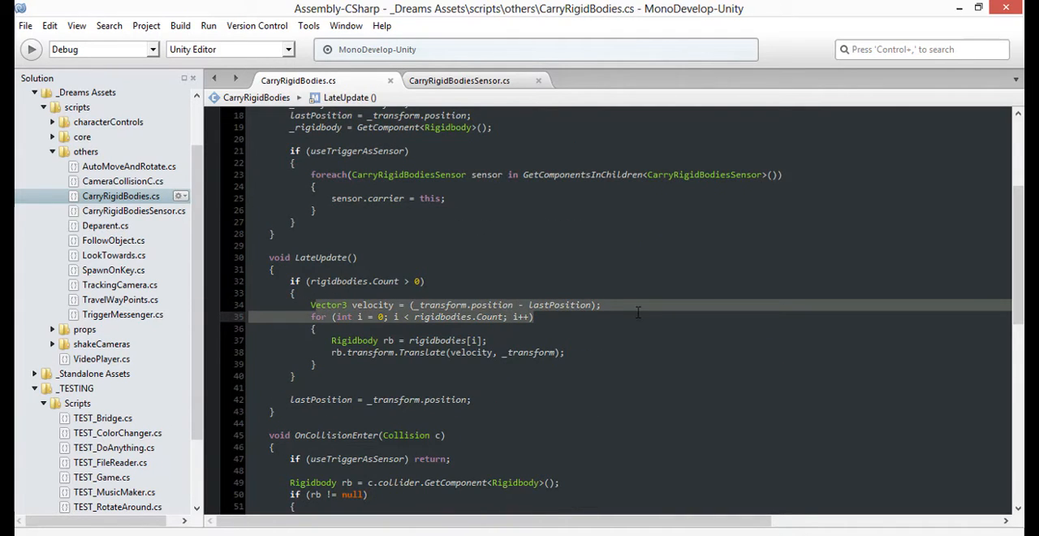
pyautogui.scroll(3)
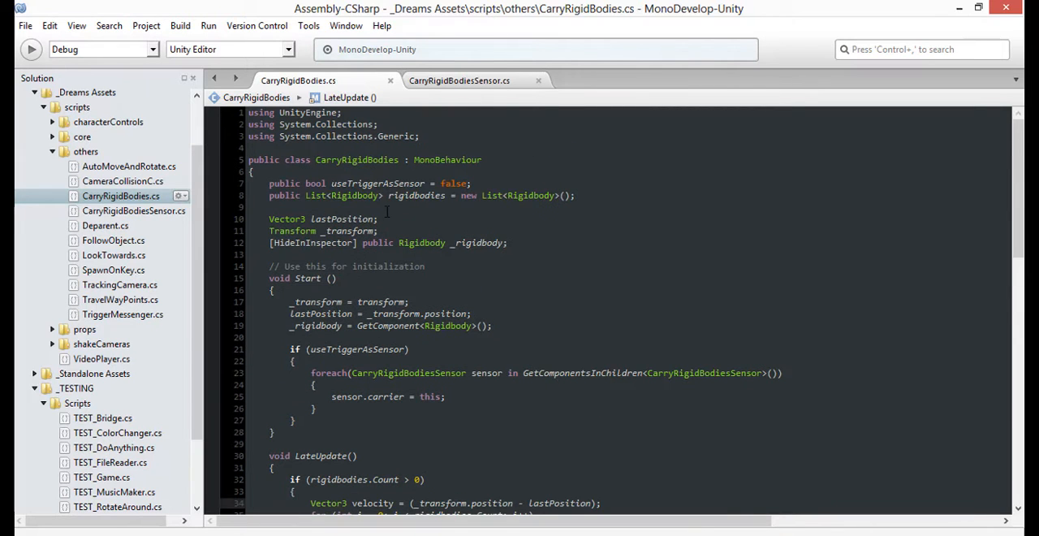
pyautogui.write('vec')
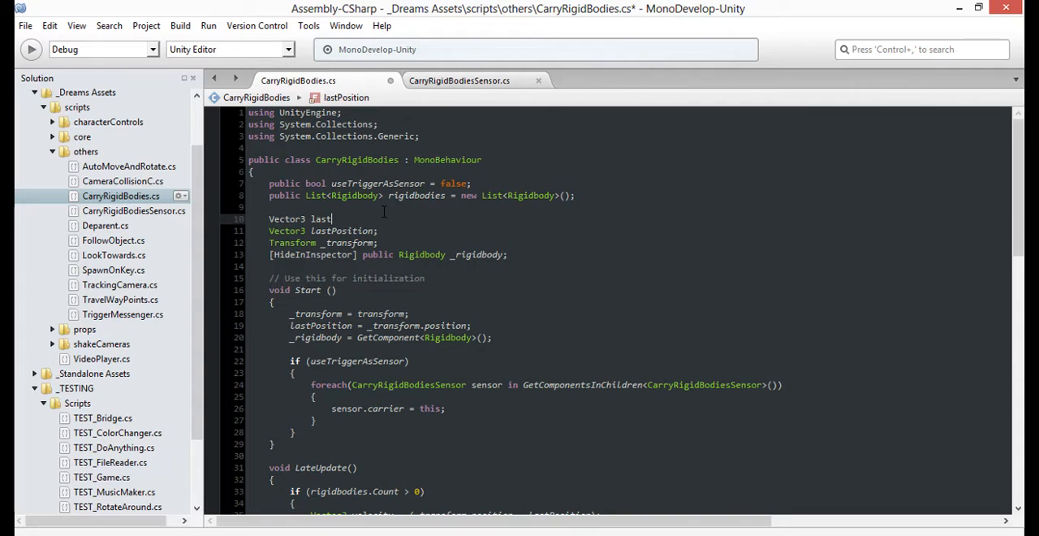
pyautogui.write('EulerAngles;')
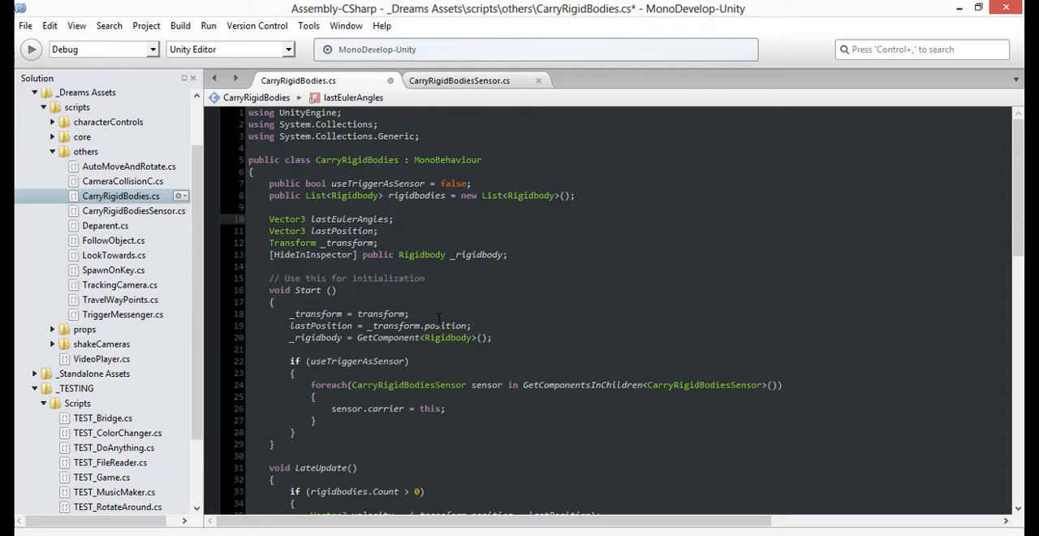
pyautogui.write('laste')
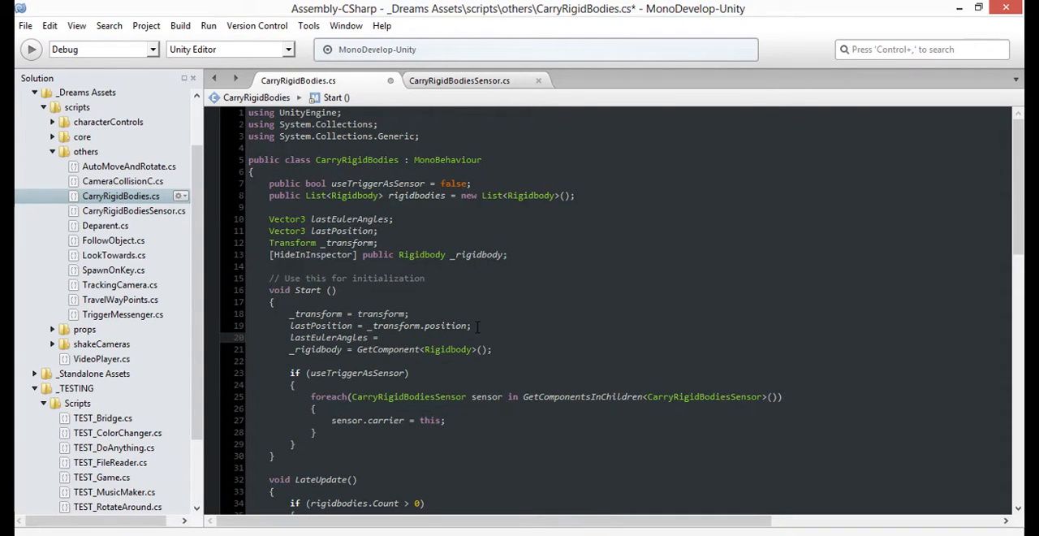
pyautogui.write('_transform.eulerAngles')
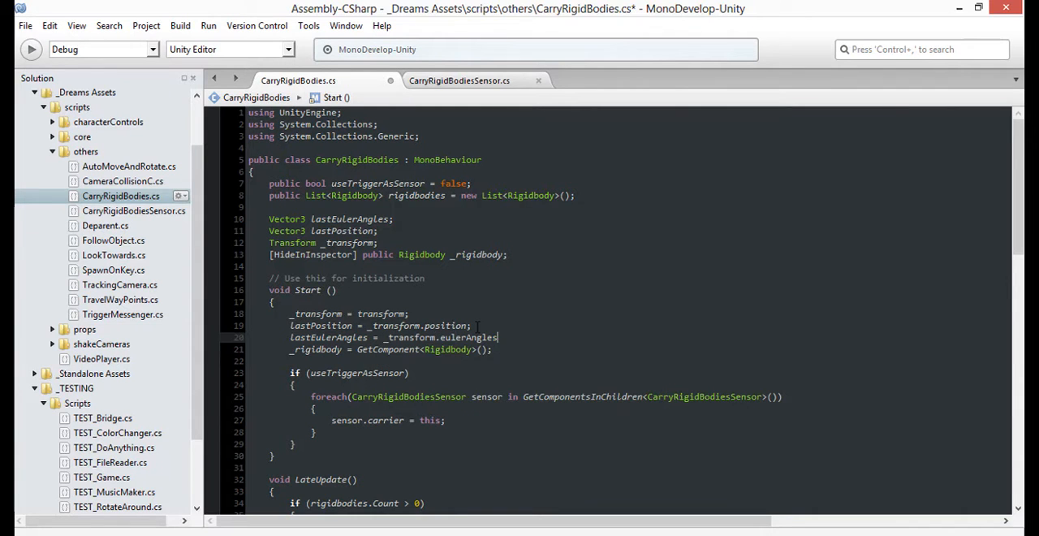
# Compute angularVelocity as _transform.eulerAngles minus lastEulerAngles and update lastEulerAngles after the loop.
pyautogui.scroll(-3)
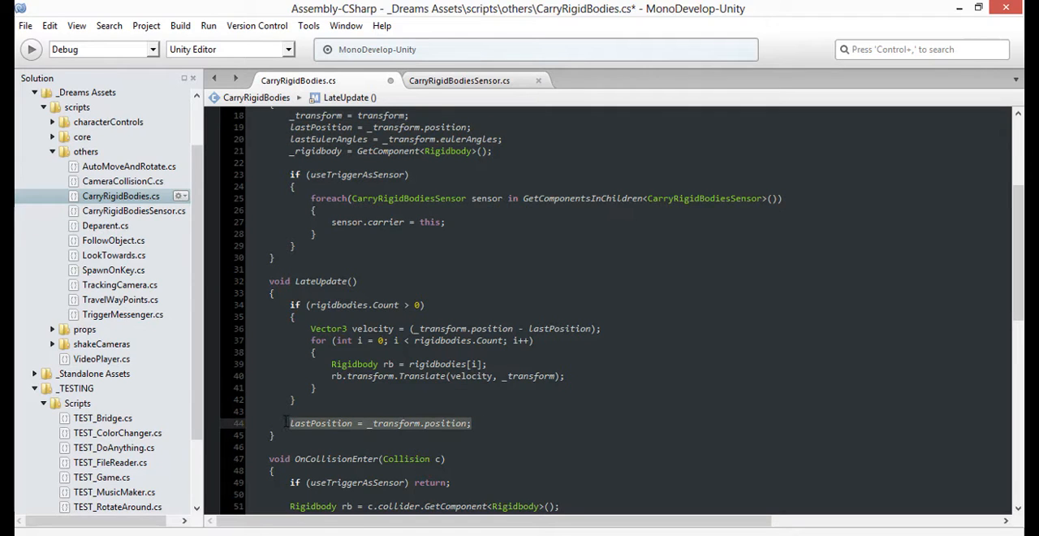
pyautogui.write('lastEulerAngles = _transform.eulerAngles;')
pyautogui.write('Vector3')
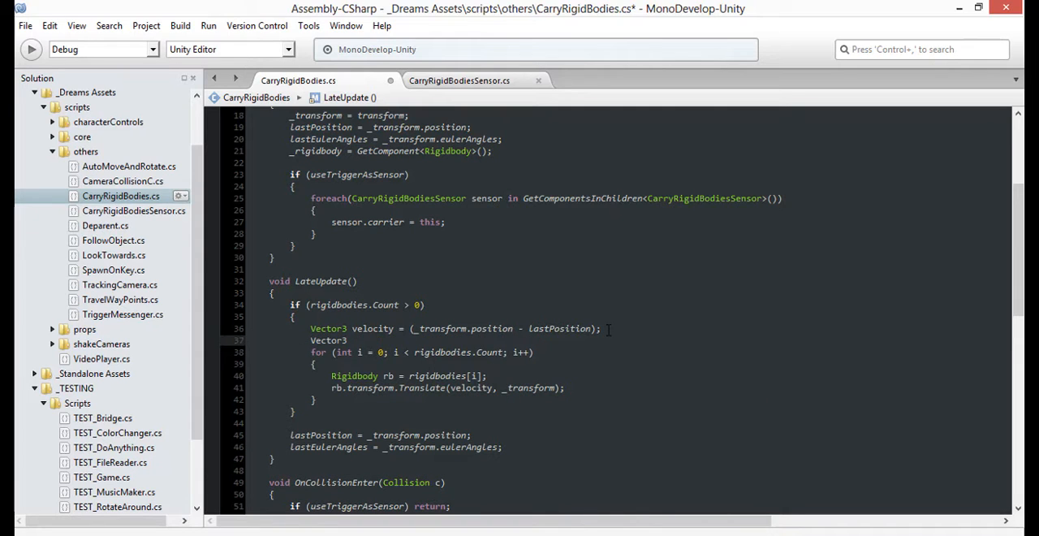
pyautogui.write('angularVelocity =')
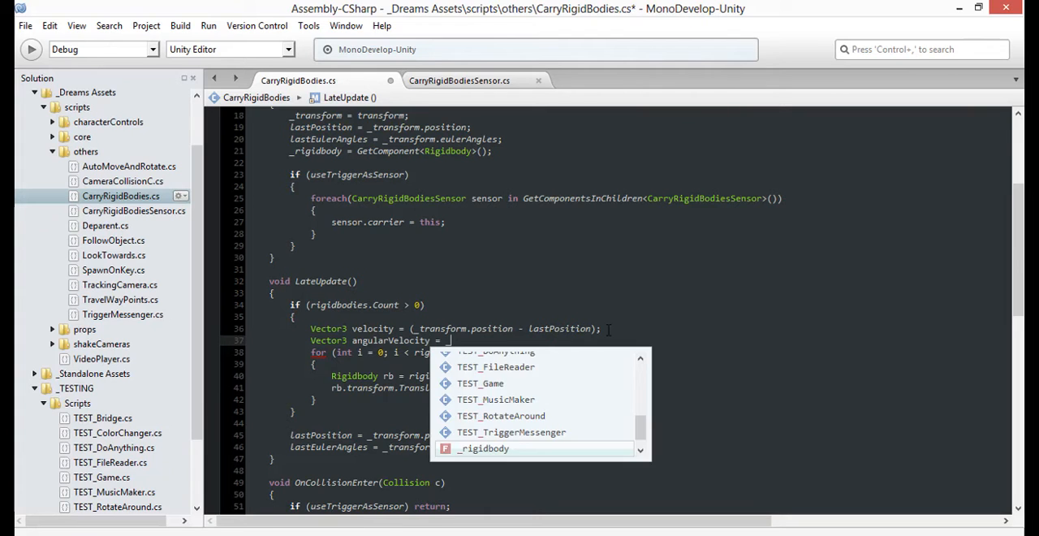
pyautogui.write('_transform.eulerAngles - lastEulerAngles;')
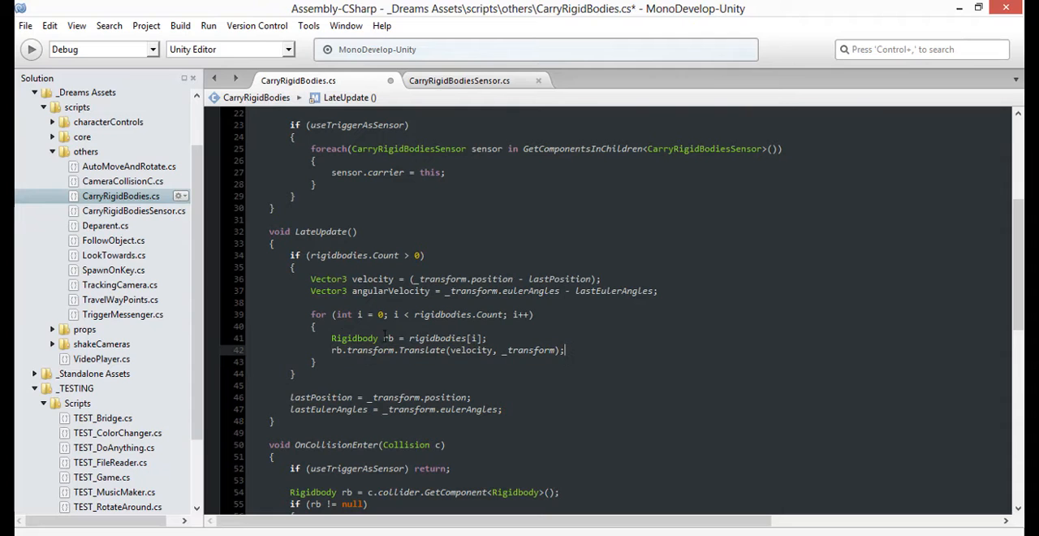
# Write RotateRigidbody(rb, amount) calling rb.transform.RotateAround(_transform.position, Vector3.up, amount).
pyautogui.scroll(-3)
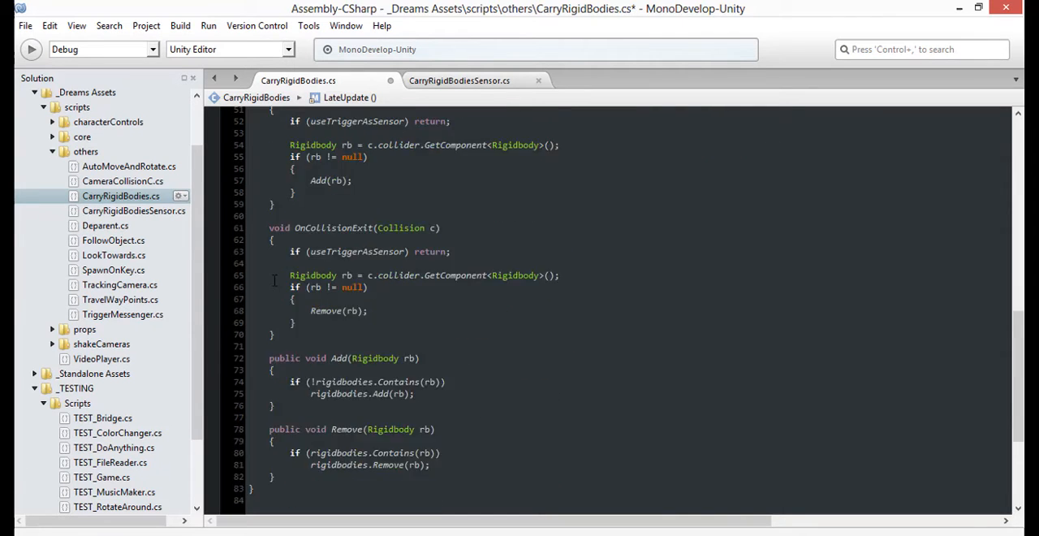
pyautogui.write('void')
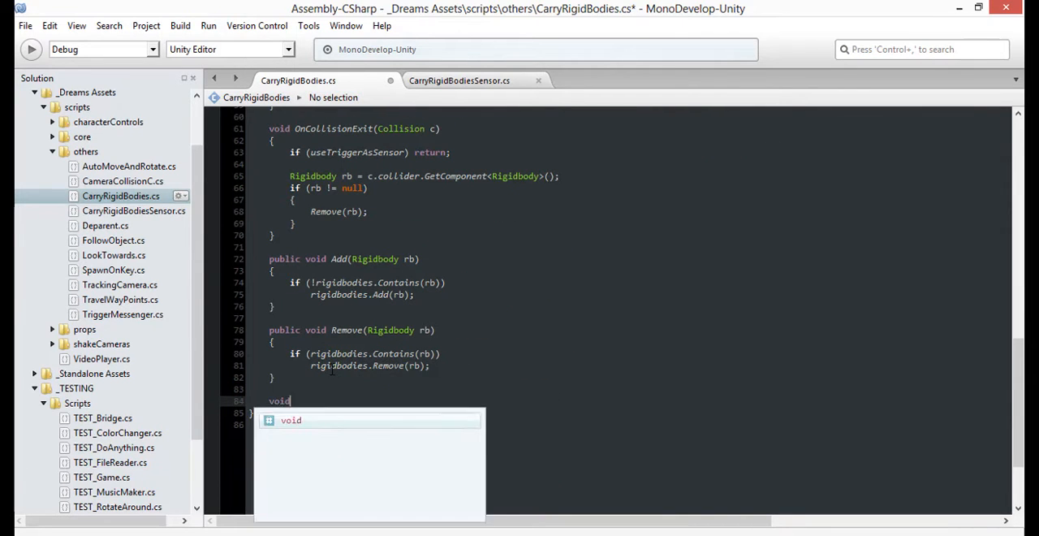
pyautogui.write('RotateRigidbody(Rigidbody rb, float amount')
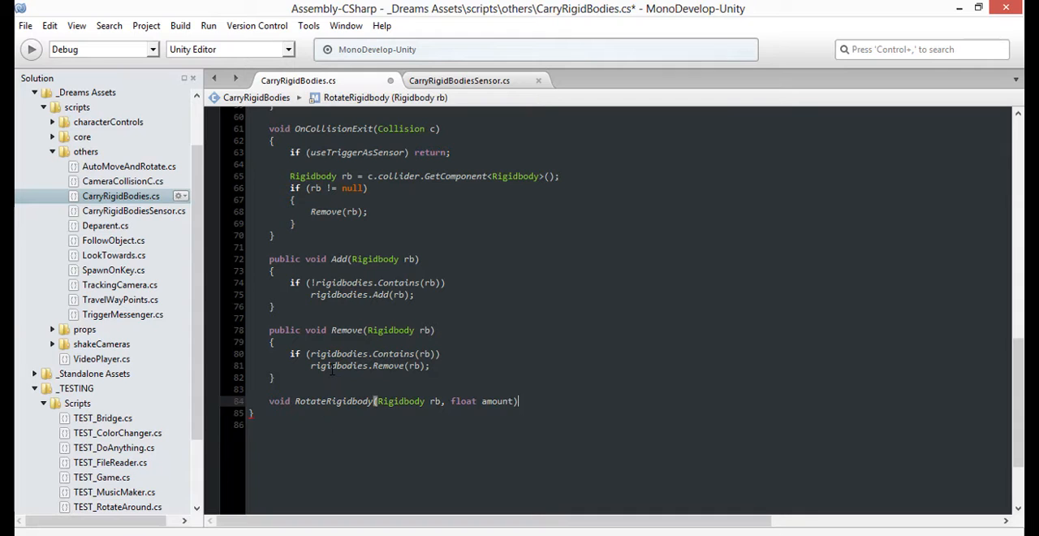
pyautogui.write('rb.tr')
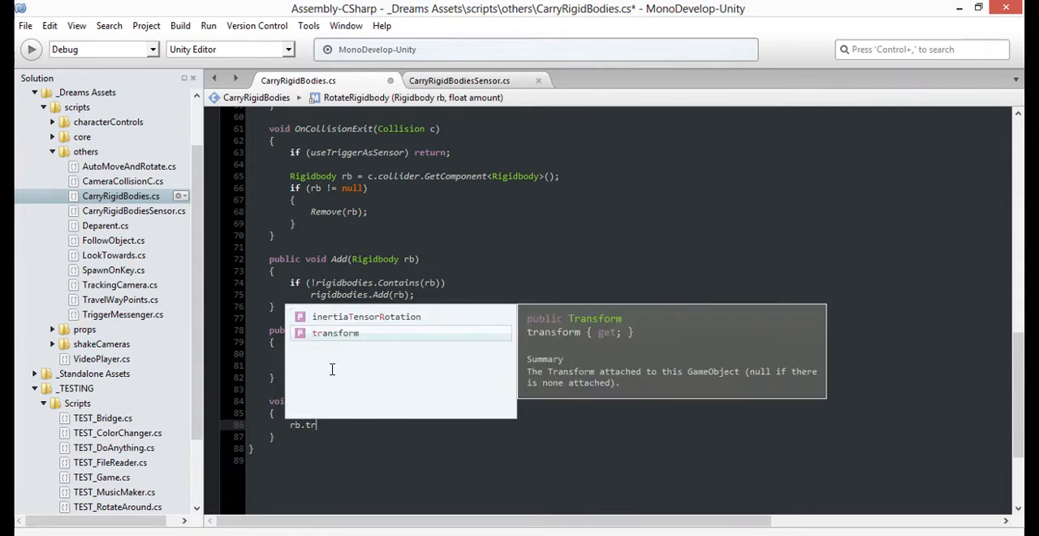
pyautogui.write('ansform.rotateAround')
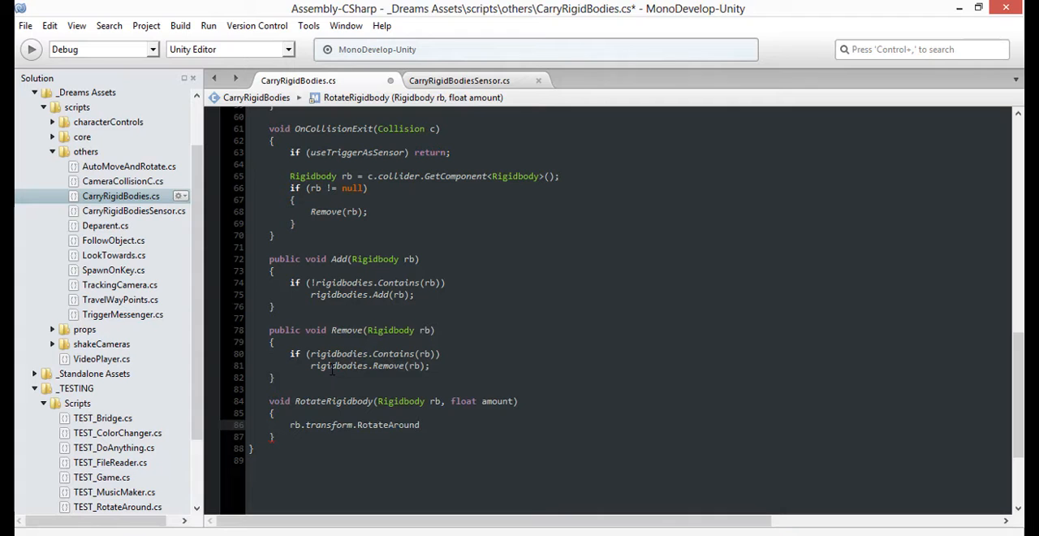
pyautogui.write('()')
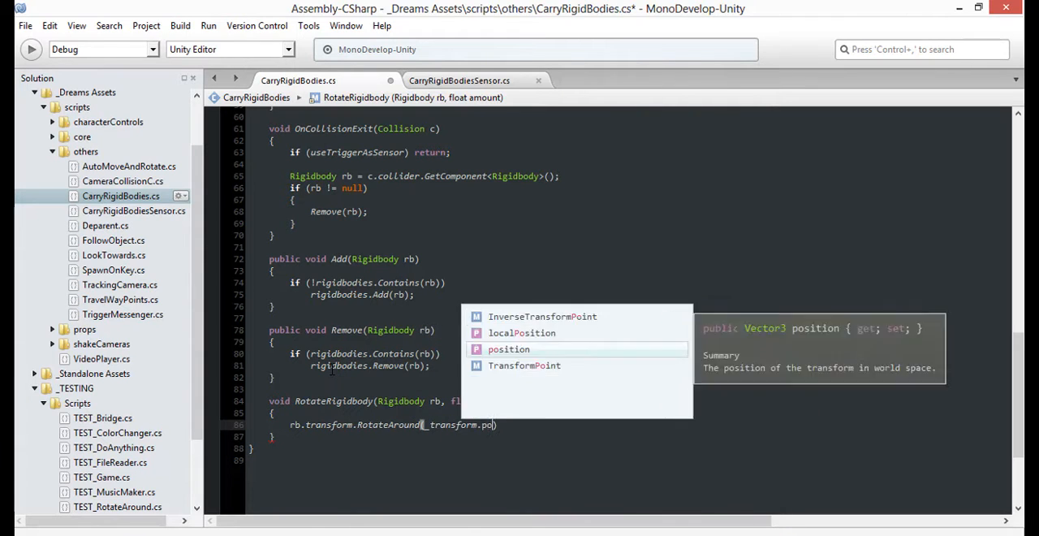
pyautogui.write(', Vector3.')
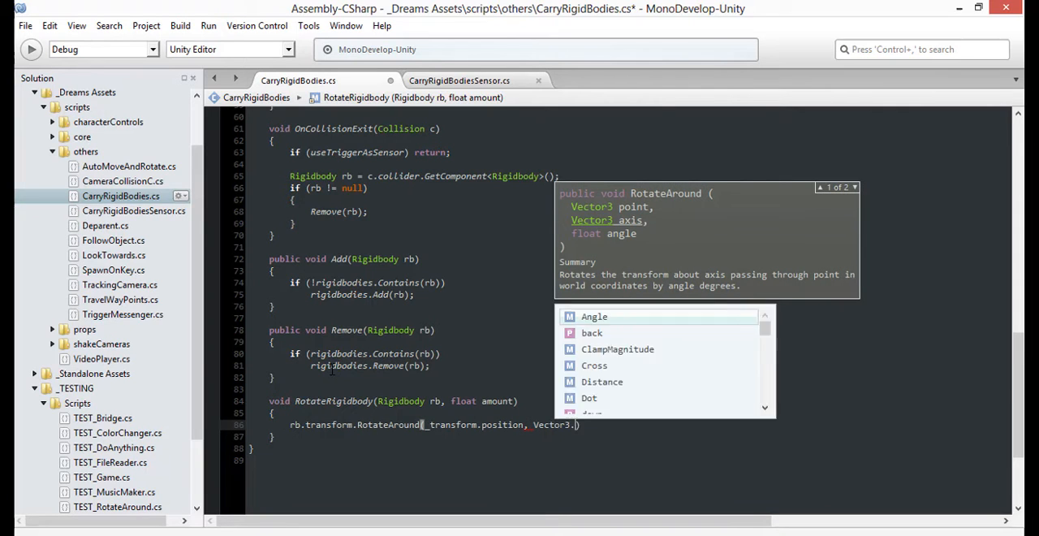
pyautogui.write('up, amount')
pyautogui.write('if (')
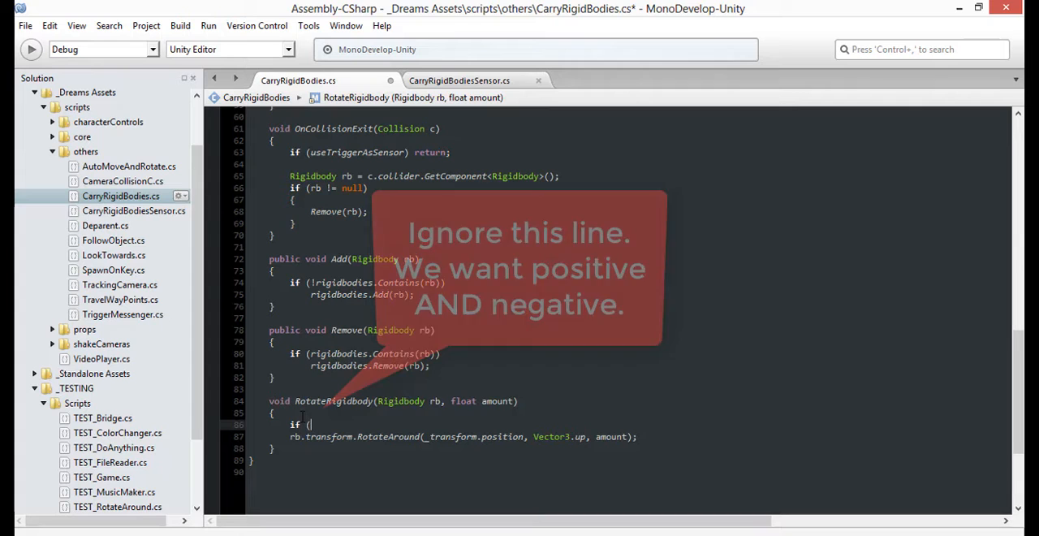
pyautogui.write('amount > 0')
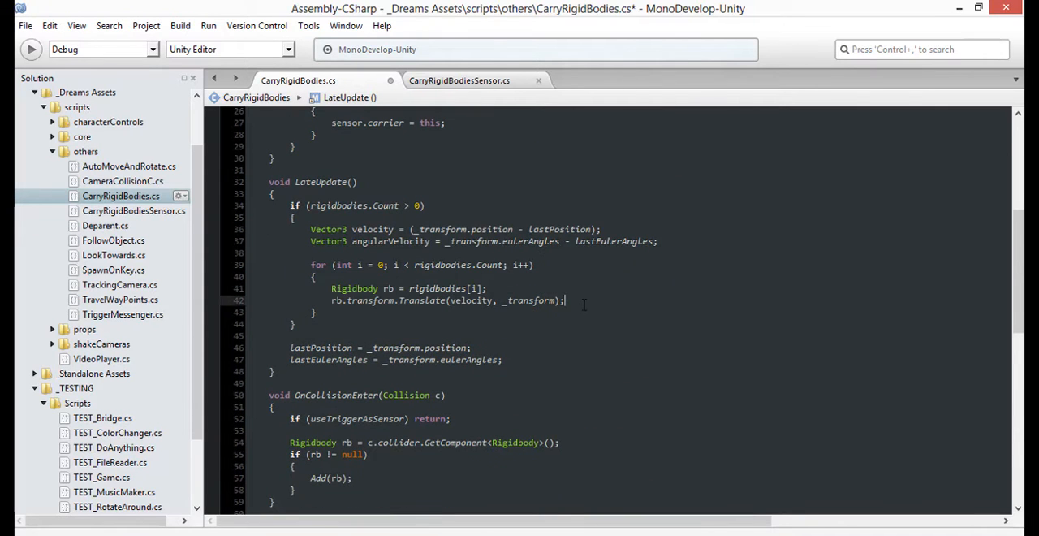
# Begin a RotateRigidbody(rb, ...) call after the Translate line in the loop.
pyautogui.write('RotateRigidbody()')
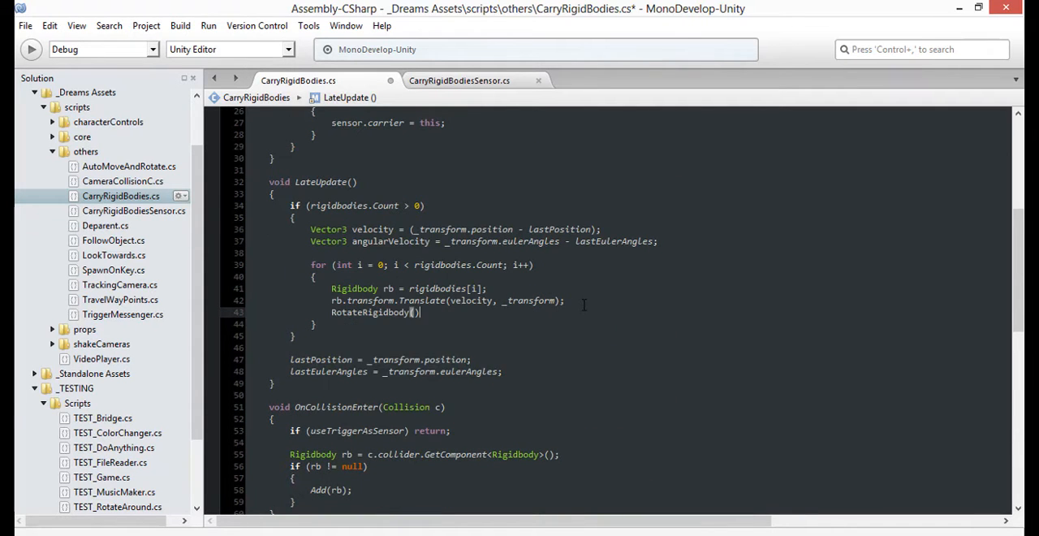
pyautogui.write('rb, a')
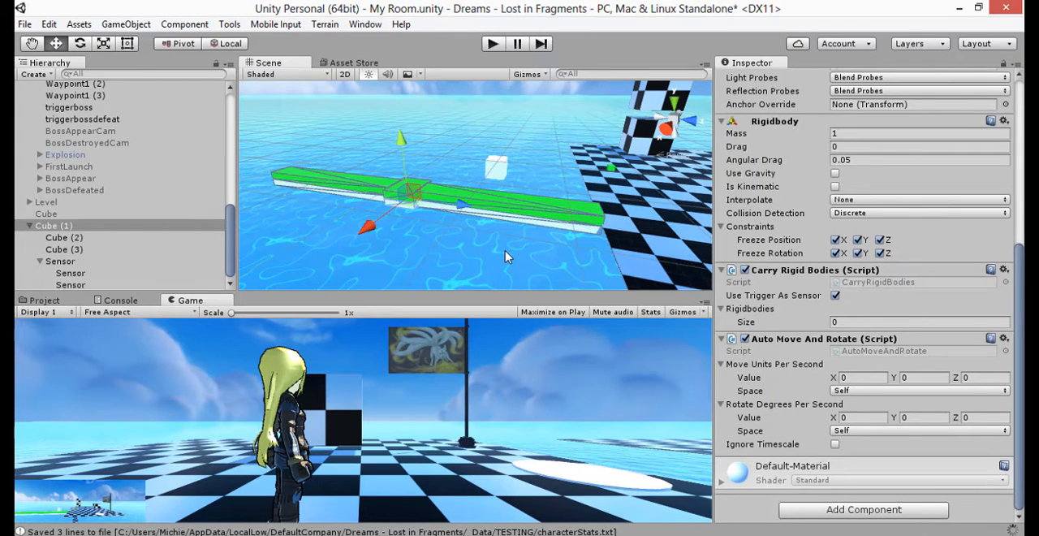
pyautogui.moveTo(480, 187)
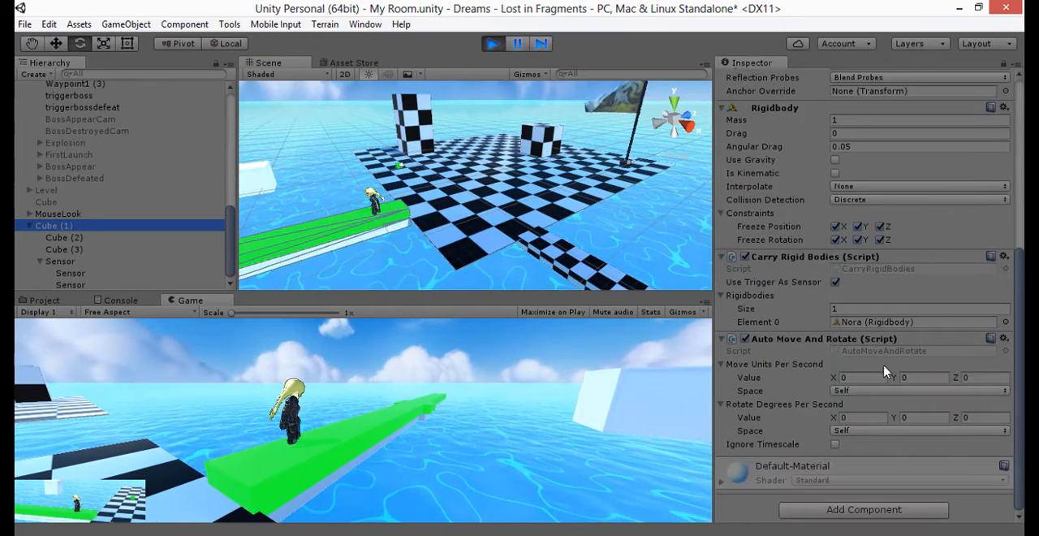
# Select the moving platform Cube during play to see the character in its Rigidbodies list.
pyautogui.click(860, 376)
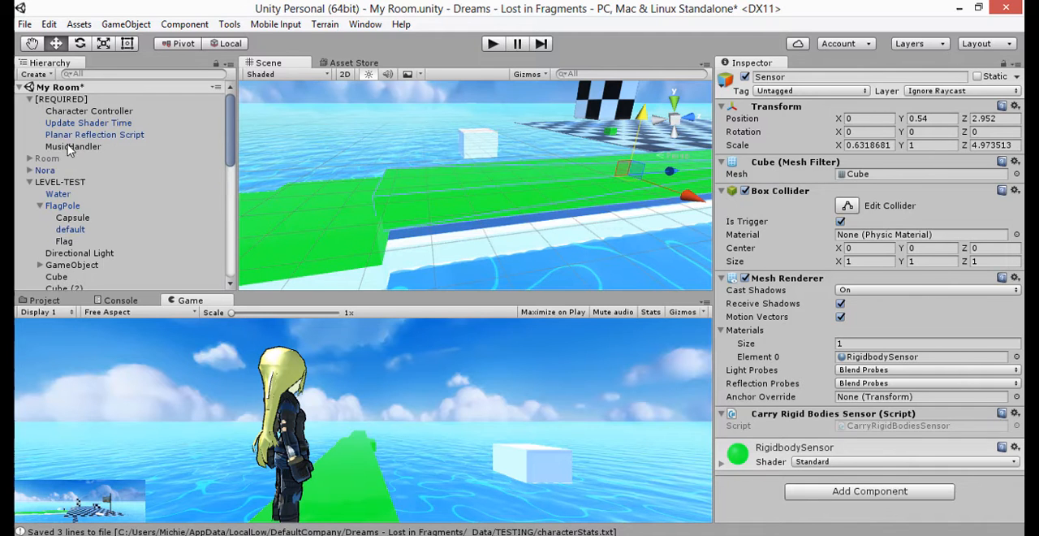
# Select Sensor then Cube (1), confirm Rigidbodies size is empty, deselect and return to the code editor.
pyautogui.click(45, 170)
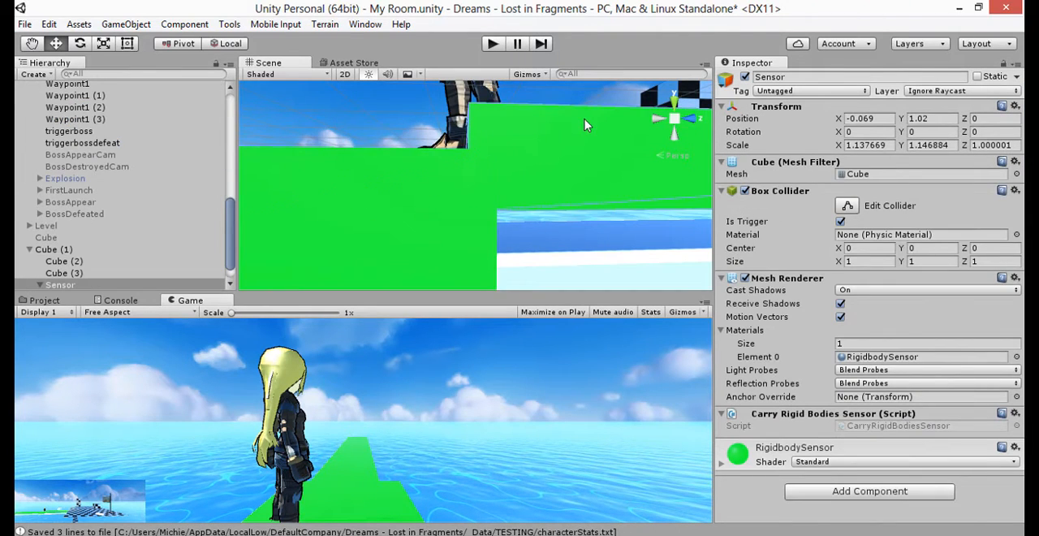
pyautogui.click(45, 88)
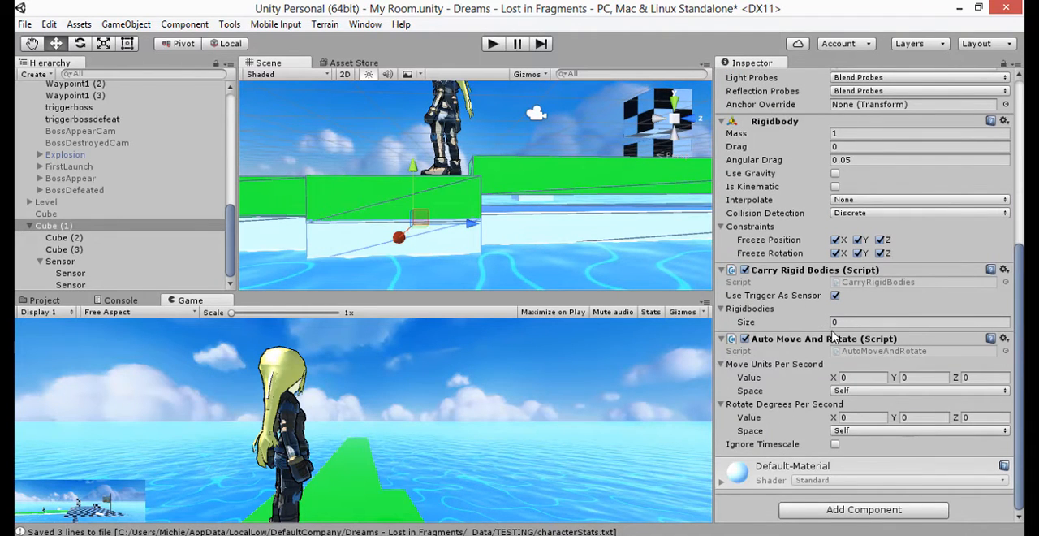
pyautogui.click(72, 286)
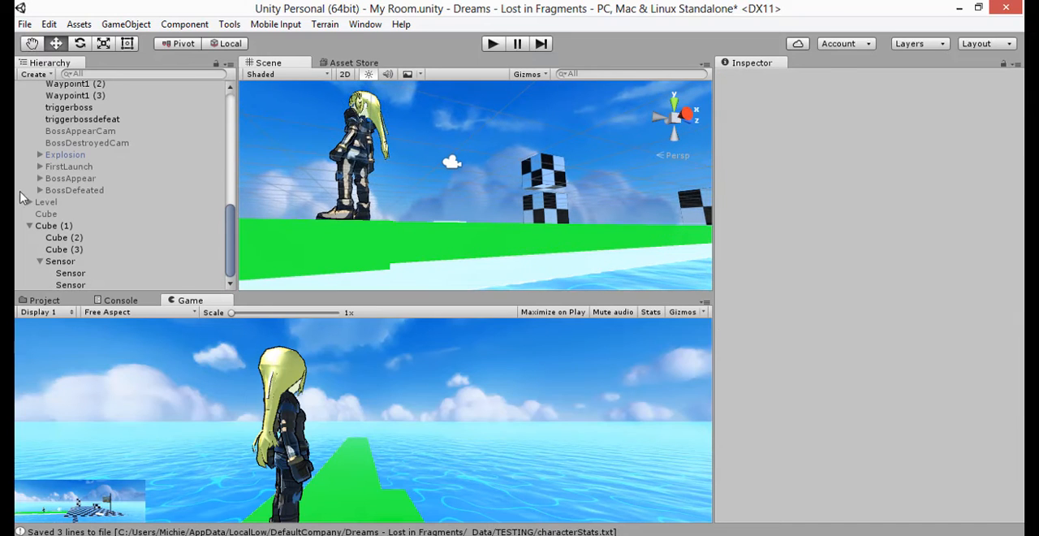
pyautogui.click(46, 87)
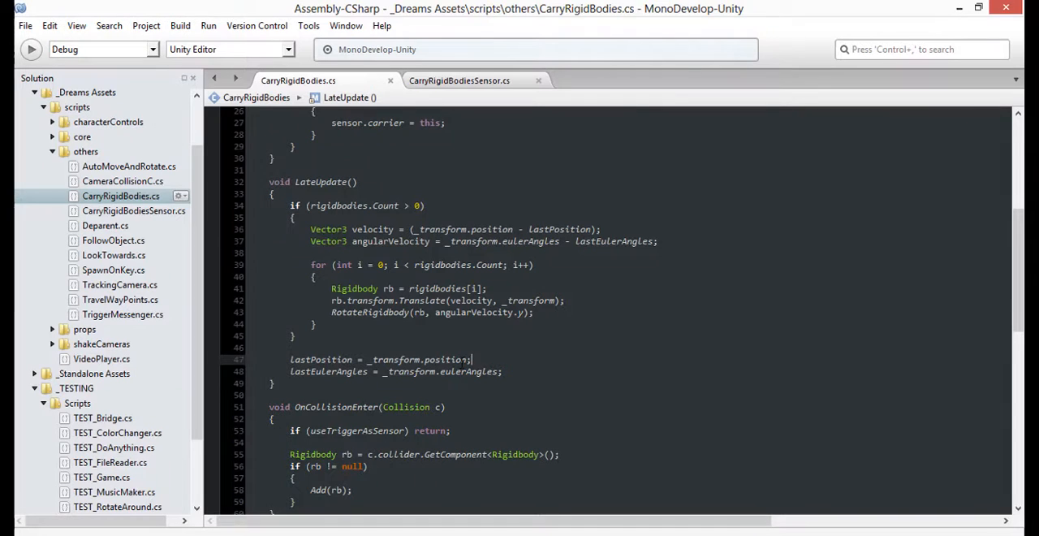
# Add a [HideInInspector] rigidbodies List to CarryRigidBodiesSensor.cs, copied from the carrier script, and save.
pyautogui.click(459, 81)
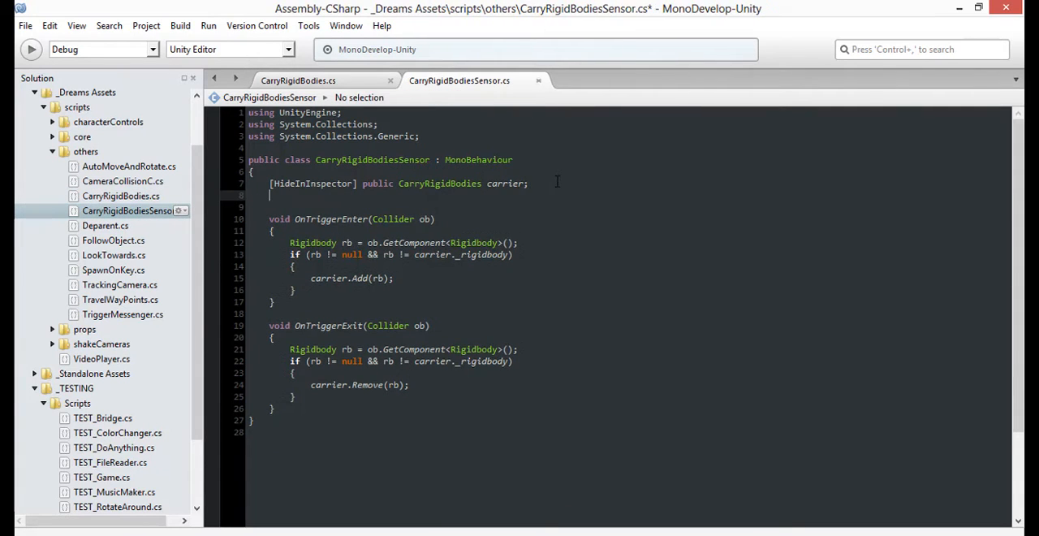
pyautogui.write('[HideInInspector]')
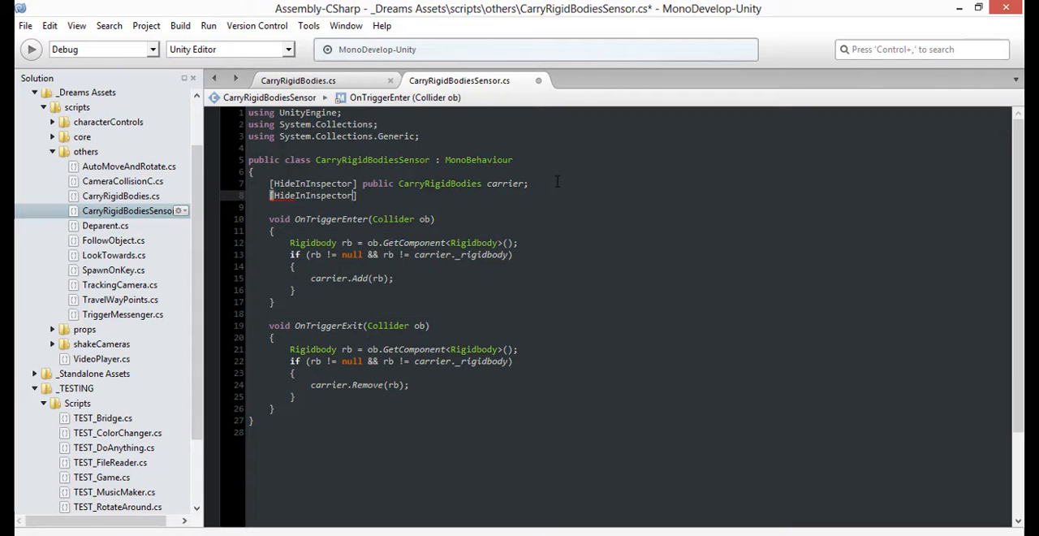
pyautogui.click(299, 81)
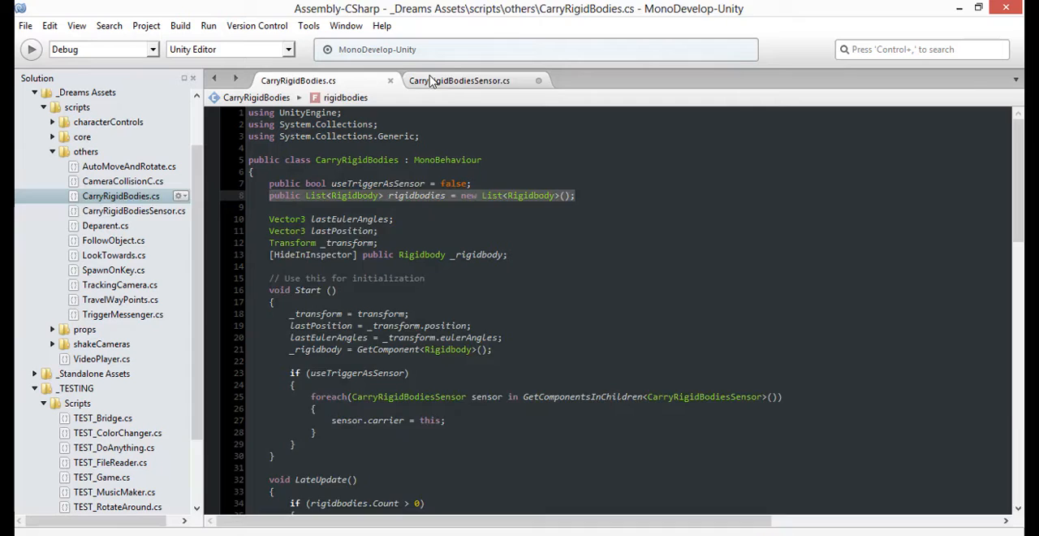
pyautogui.click(461, 79)
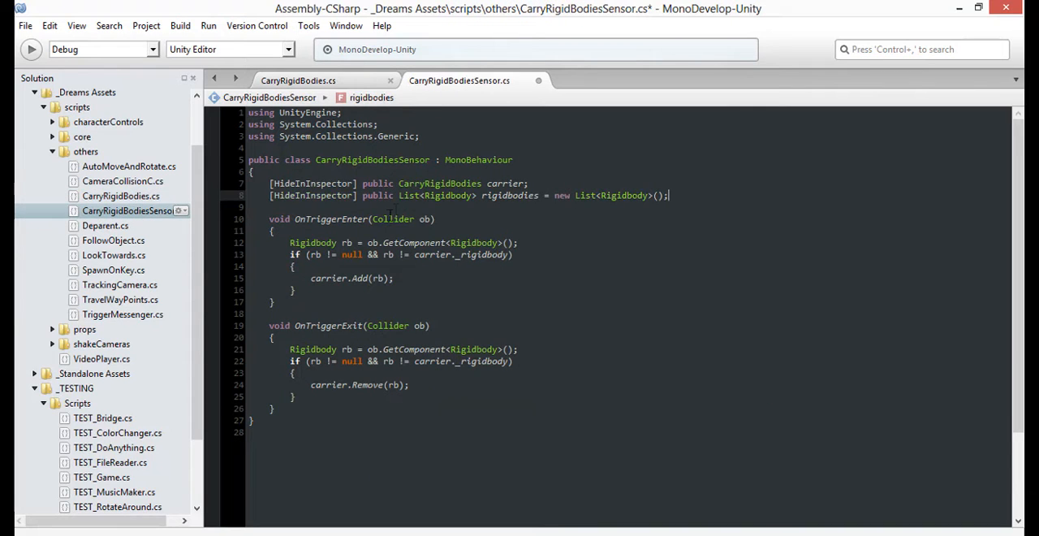
pyautogui.press('ctrl+s')
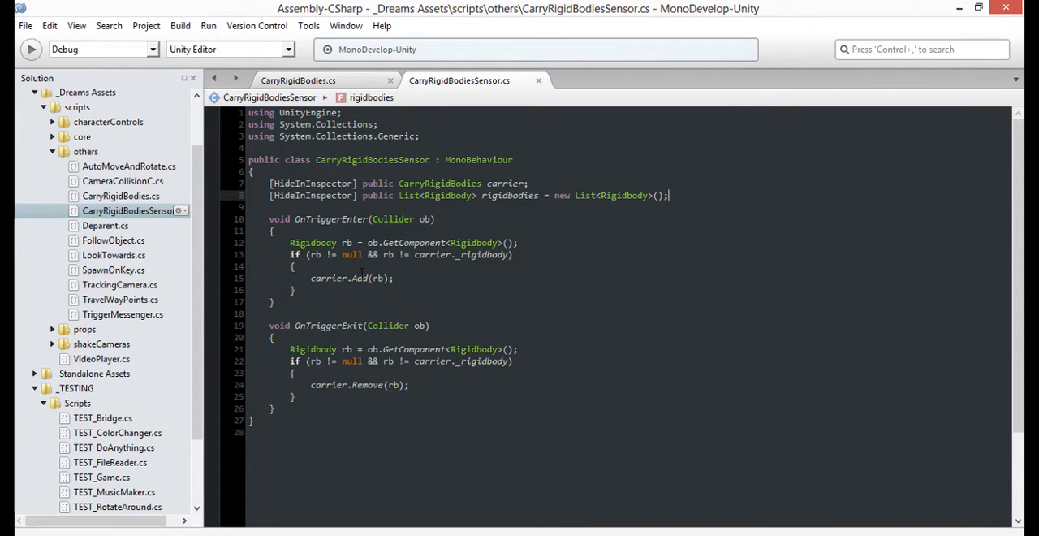
# Add/remove rb in the sensor's OnTriggerEnter/Exit and call carrier.TryRemoveBasedOnSensors(rb) on exit.
pyautogui.press('Return')
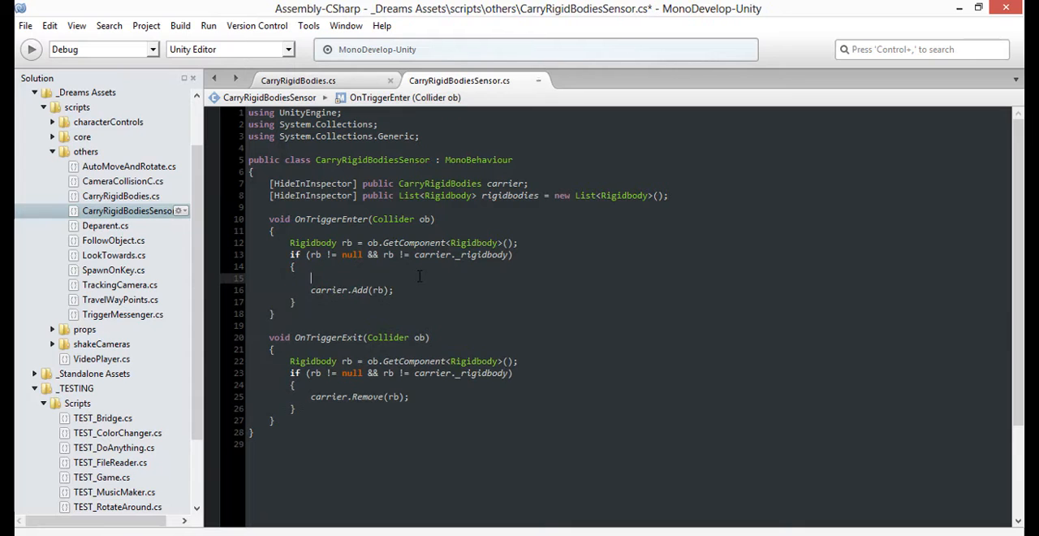
pyautogui.write('if (rigidbodies.Contains(rb')
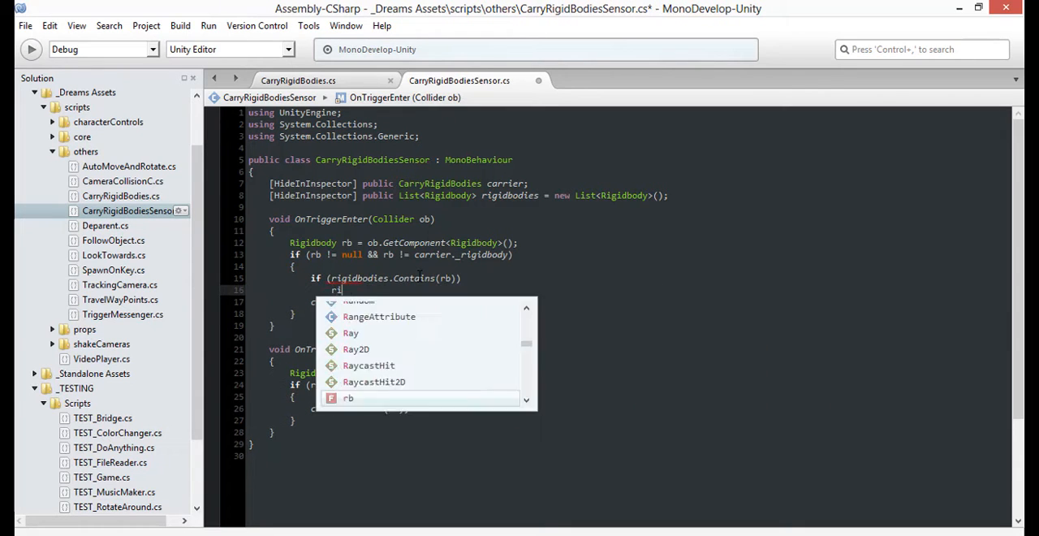
pyautogui.write('gidbodies.Add(rb);')
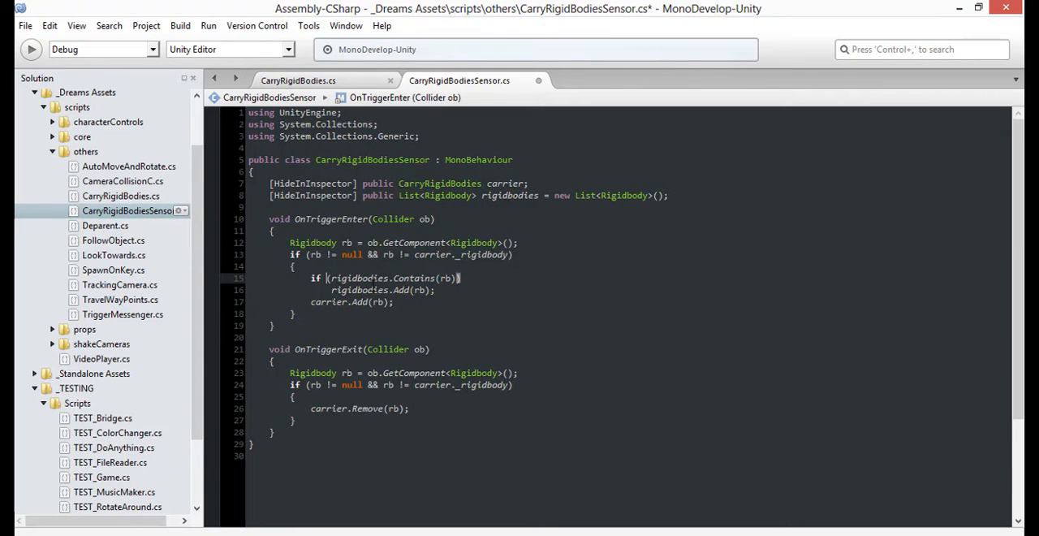
pyautogui.write('!')
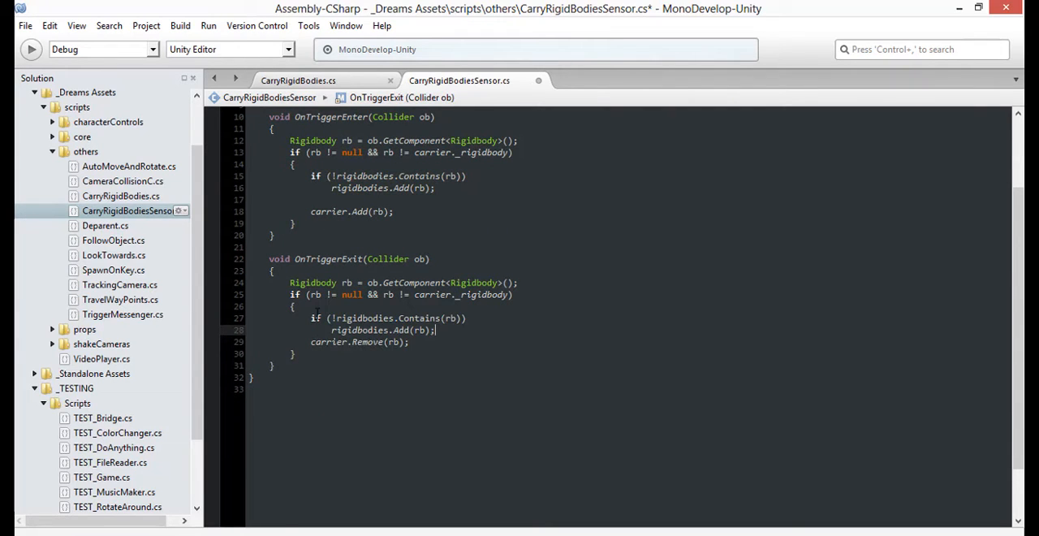
pyautogui.write('Remove')
pyautogui.press('enter')
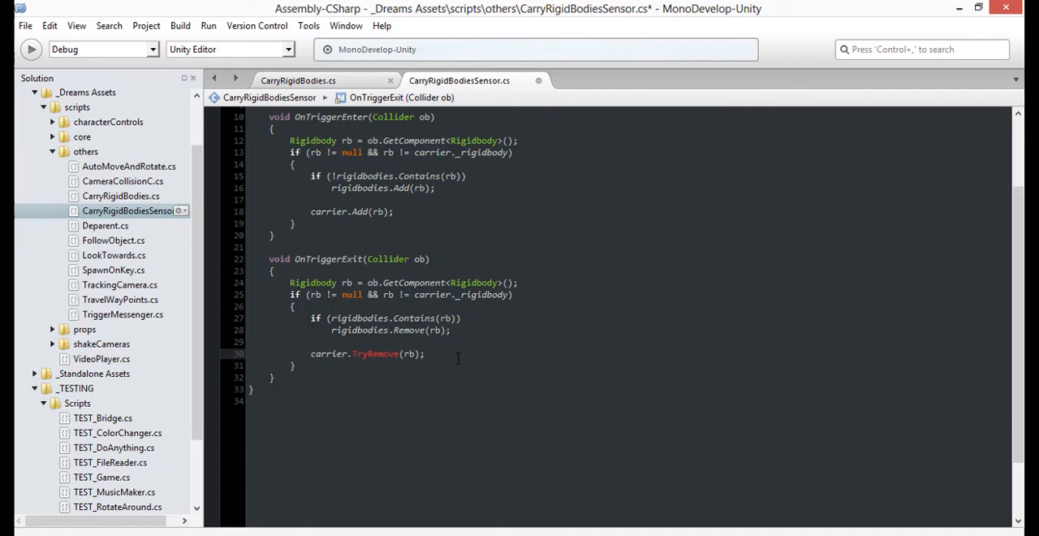
pyautogui.write('BasedOnSensors')
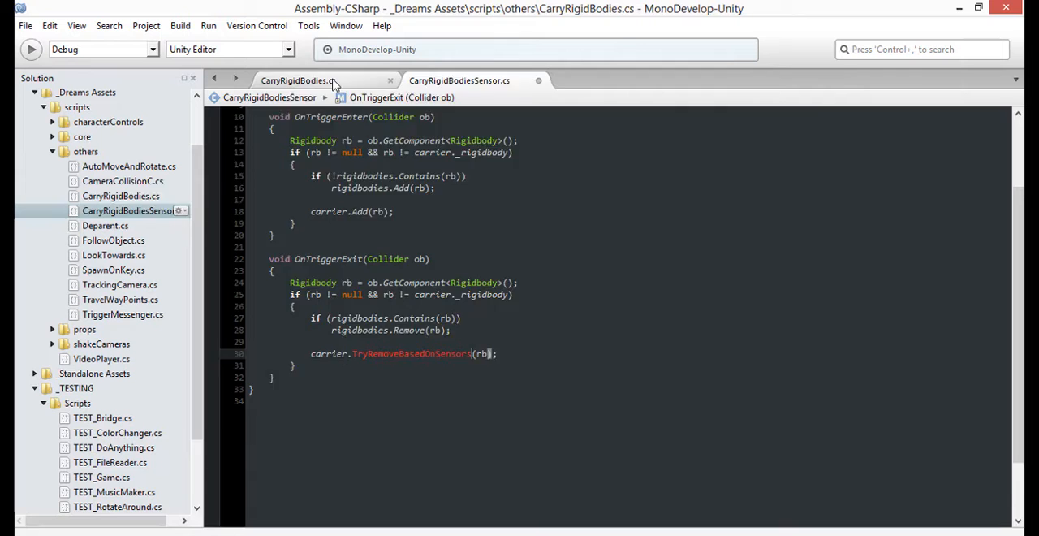
pyautogui.click(298, 82)
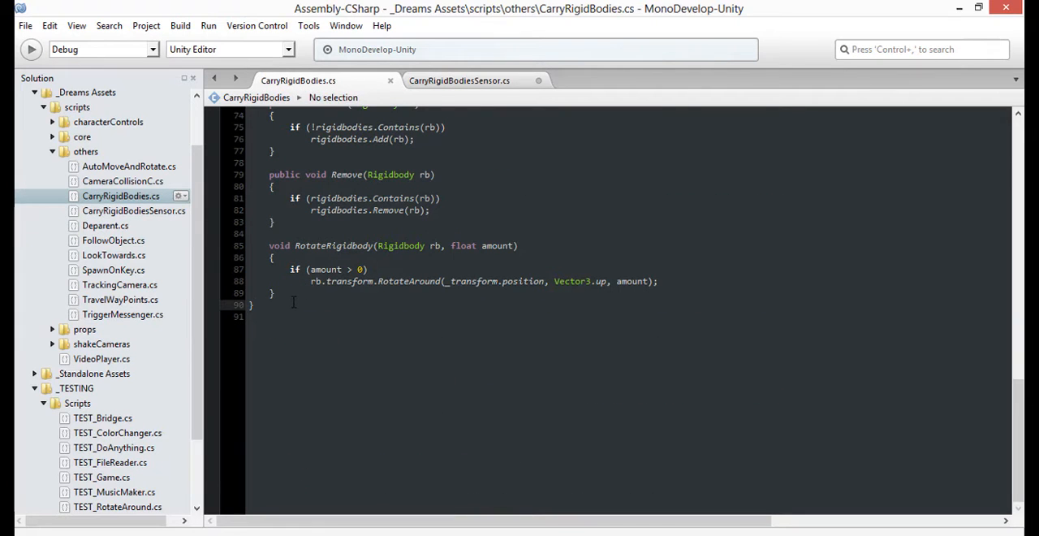
# Add empty public void TryRemoveBasedOnSensors(Rigidbody rb) at the end of CarryRigidBodies.cs.
pyautogui.write('public void Tr')
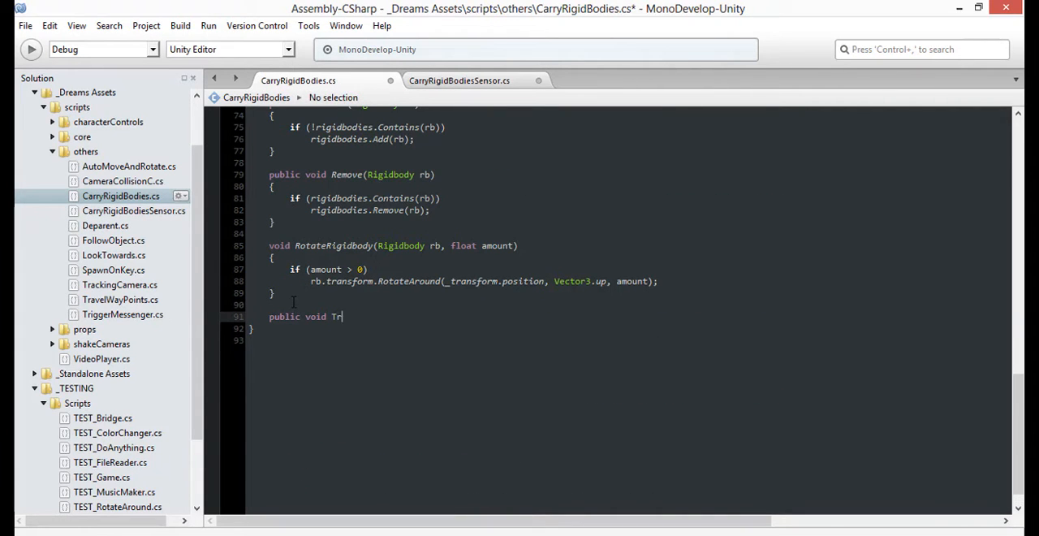
pyautogui.write('yRemoveBasedOnSensors(Rigidbody')
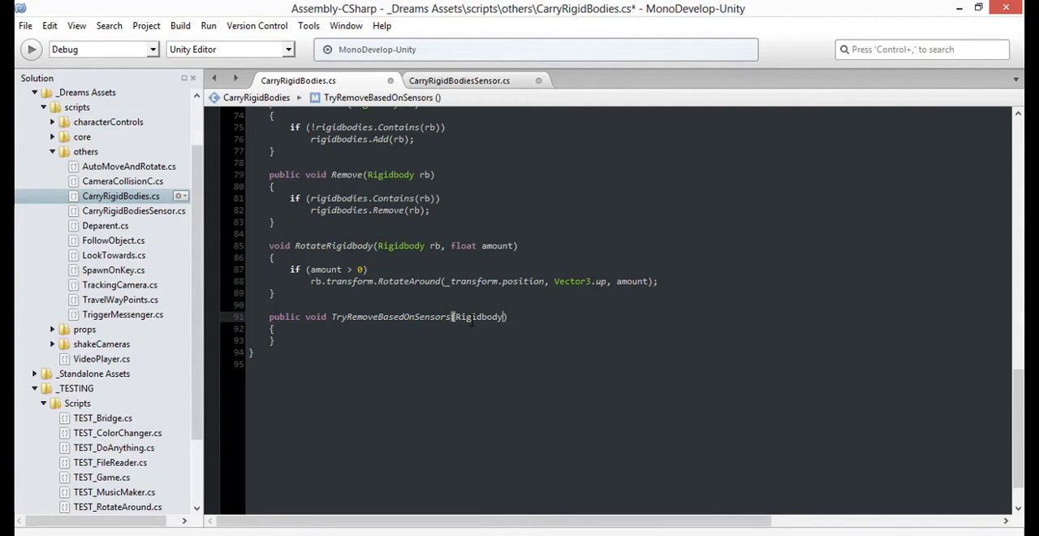
pyautogui.write('rb')
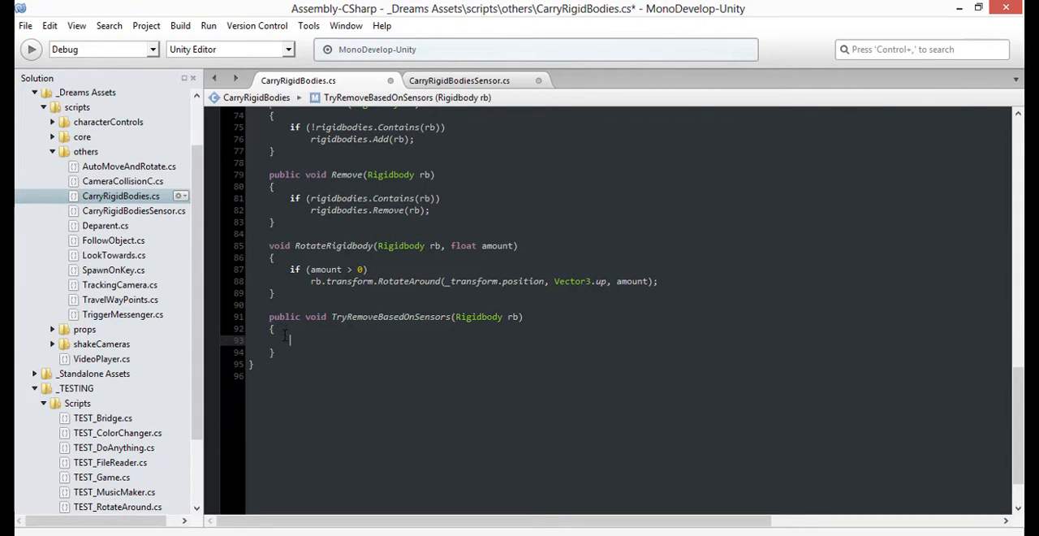
pyautogui.scroll(3)
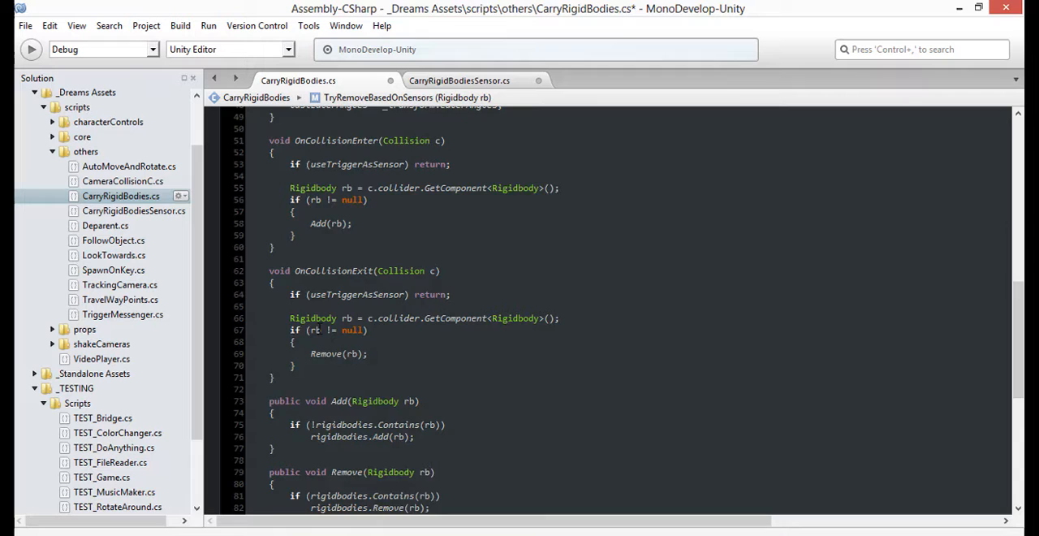
pyautogui.scroll(3)
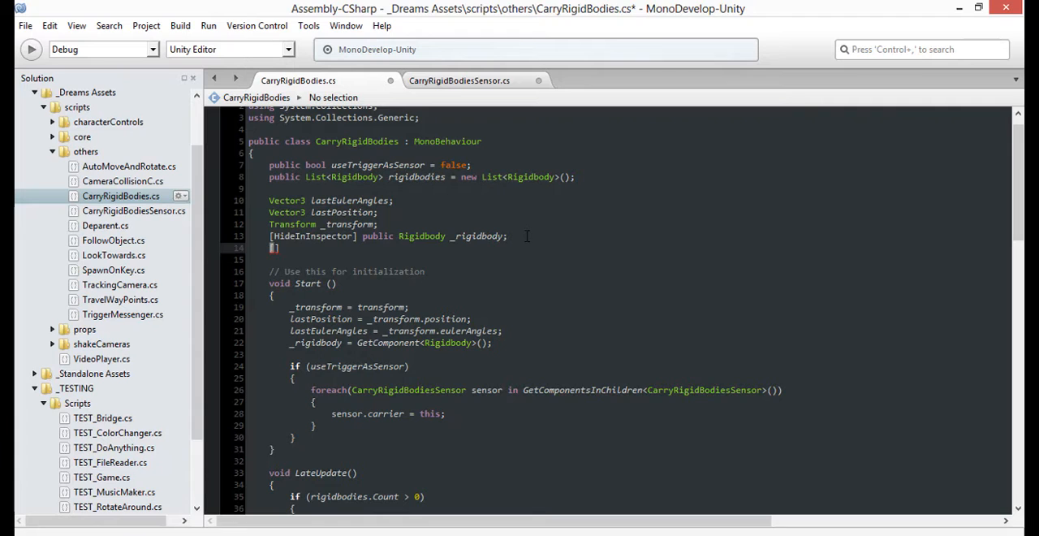
# Declare a hidden List<CarryRigidBodiesSensor> sensors field and fill it with sensors.Add in Start.
pyautogui.write('[HideInInspe')
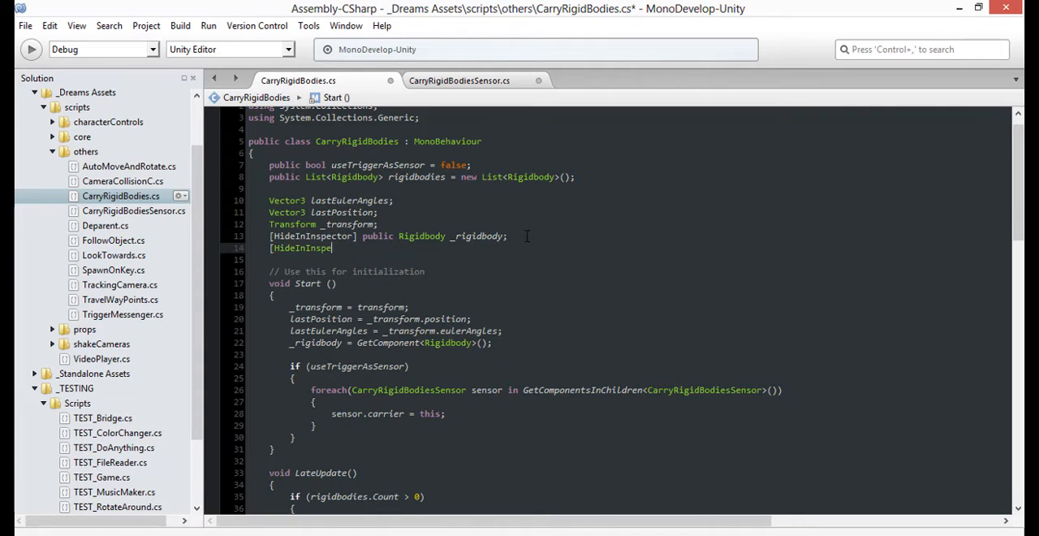
pyautogui.write('List')
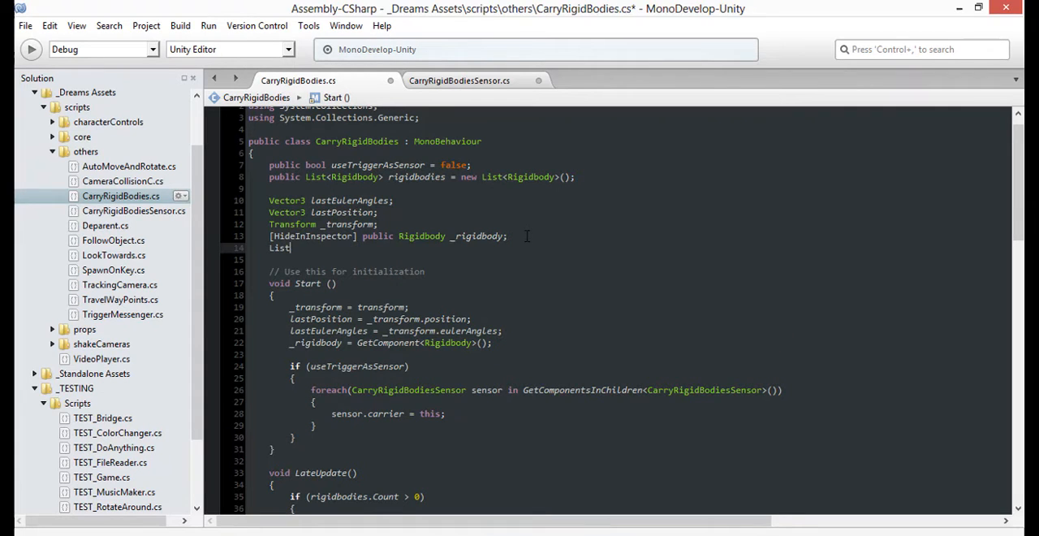
pyautogui.write('<CarryRigidBodiesSensor >')
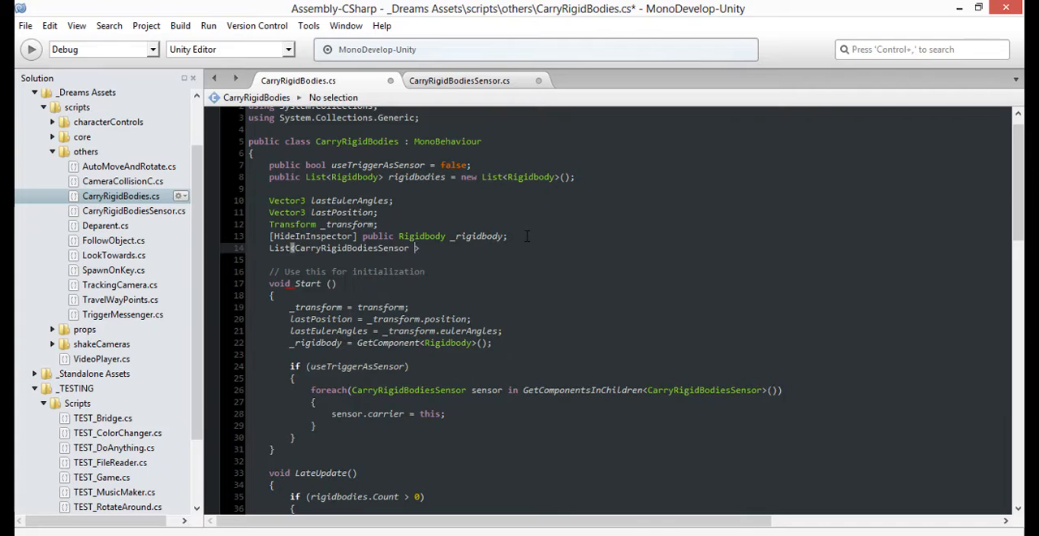
pyautogui.write('sensors')
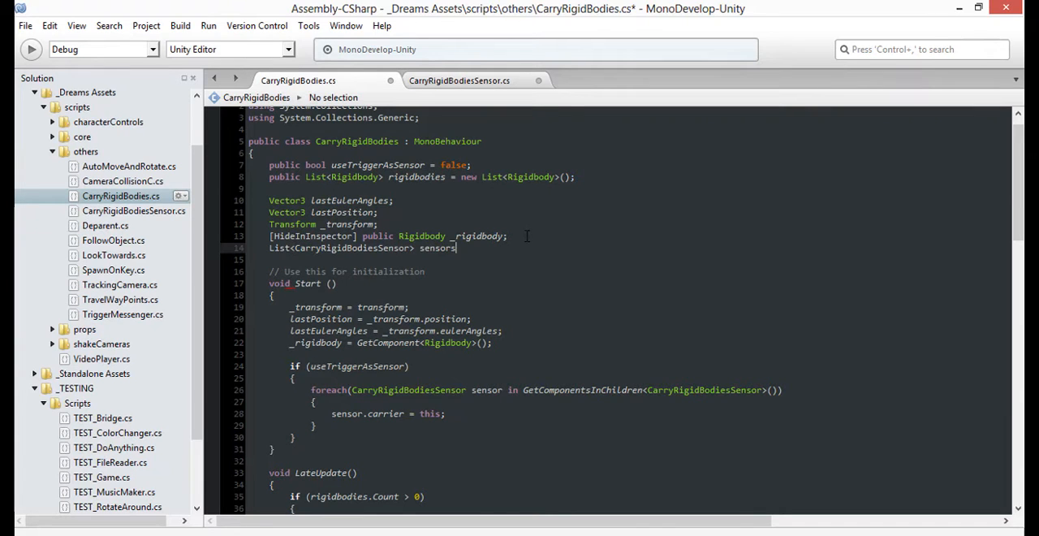
pyautogui.write('= new List<CarryRigidBodiesSensor>();')
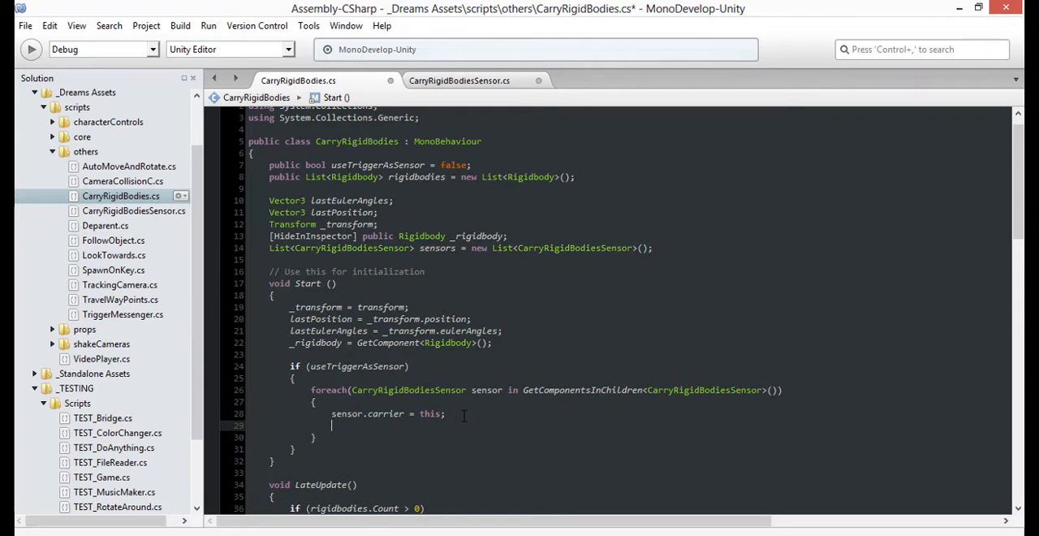
pyautogui.write('sensors.Add(sensor);')
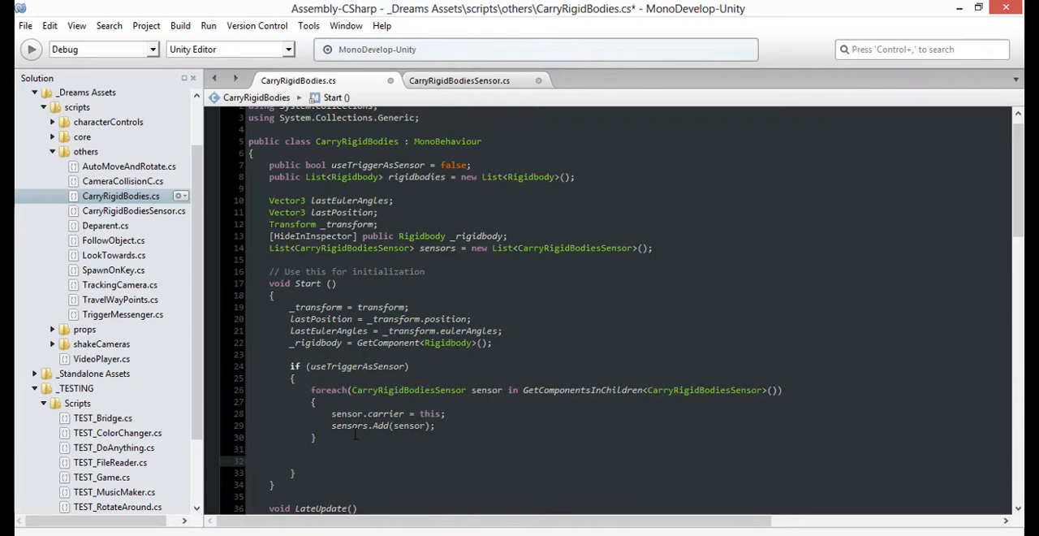
# If sensors.Count == 0, log a warning that carrier '"+name+"' is set to use sensors but has none.
pyautogui.write('if (sensors.Count)')
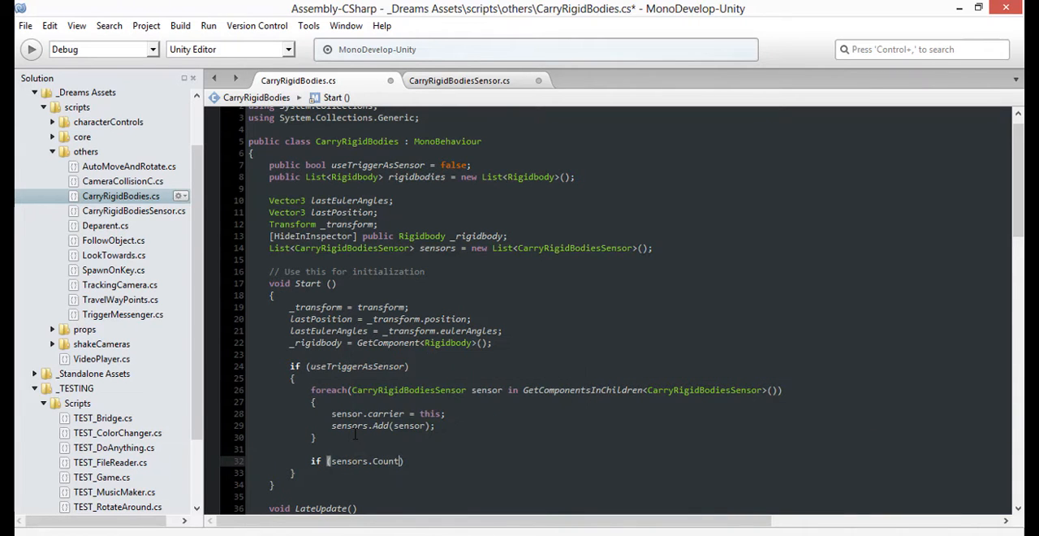
pyautogui.write('== 0')
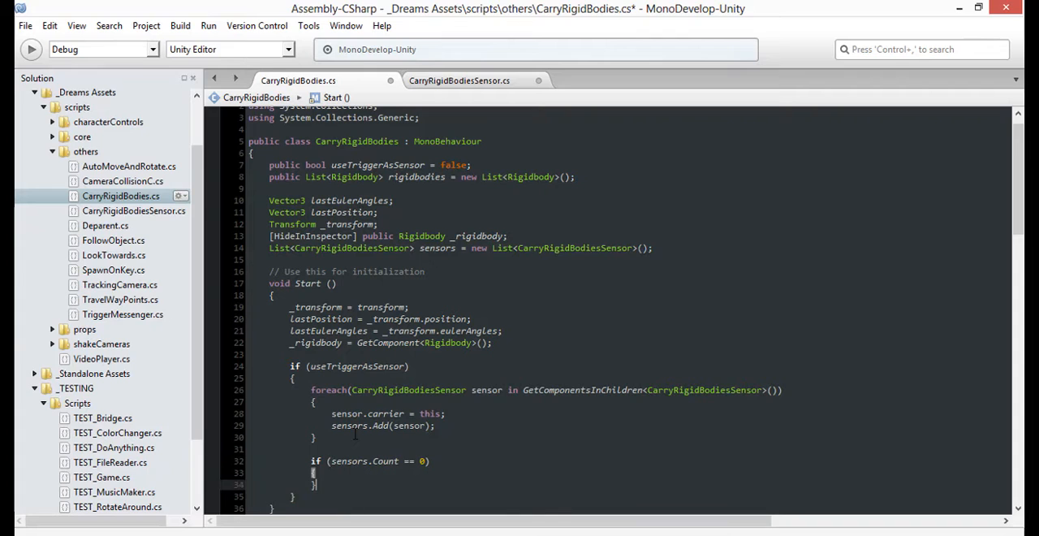
pyautogui.write('//if we are')
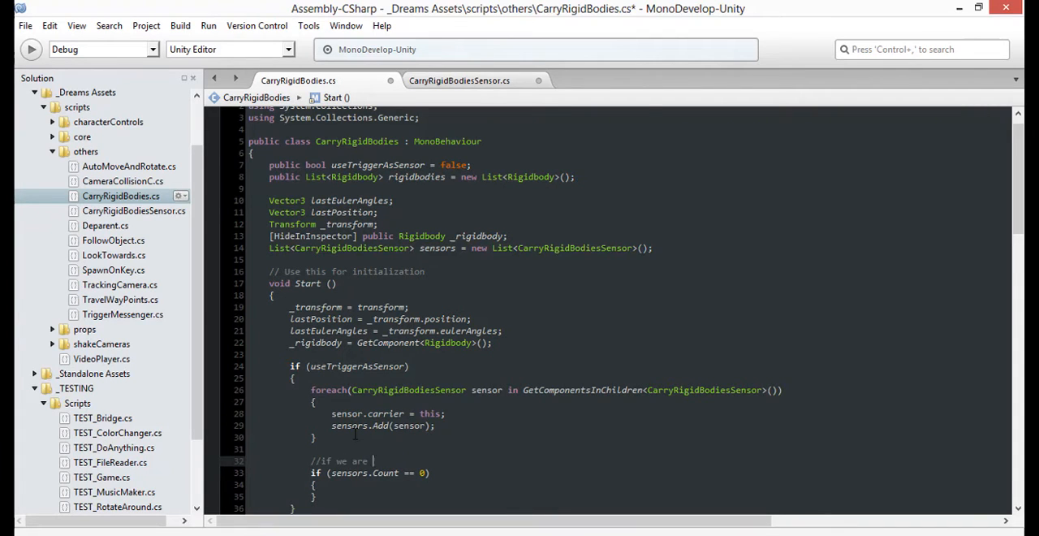
pyautogui.write('supposed to use sensors but have none set up, its probably an oversight on our part')
pyautogui.write('Debug.LogWarning("Rigidb')
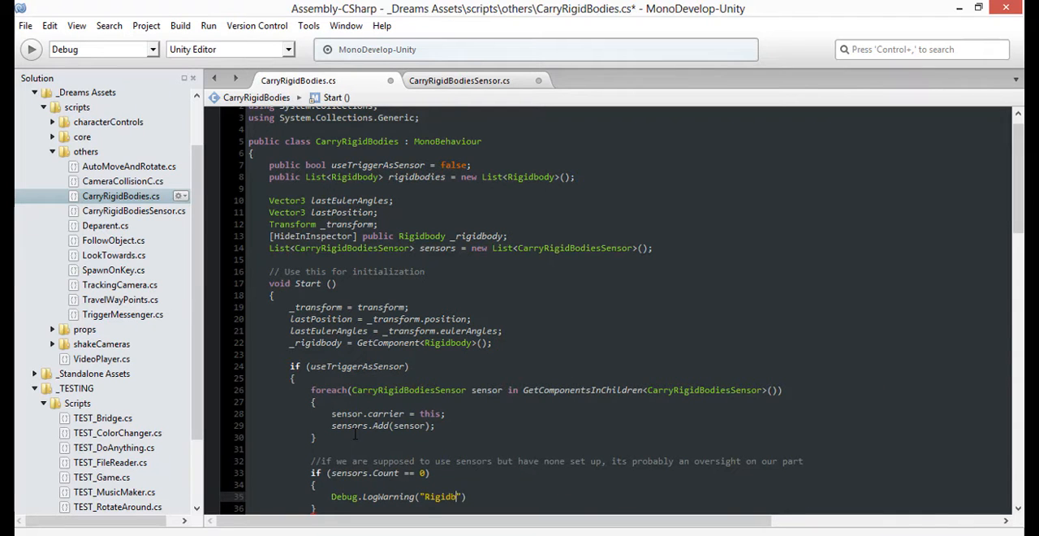
pyautogui.write('carrier \'"+name+"\' is set to use sensors but no sensors were deteted!')
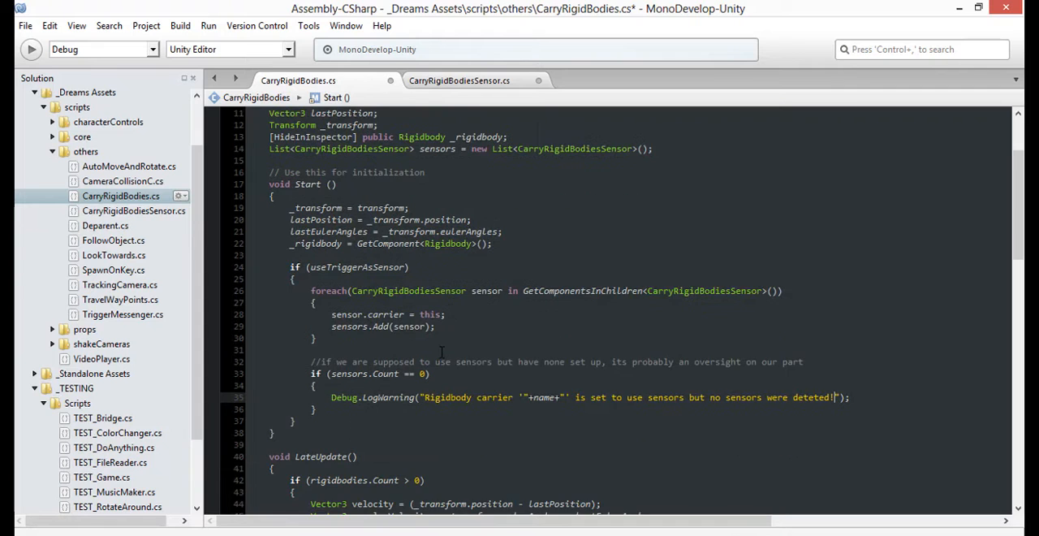
# Loop over sensors and return false when sensor.rigidbodies.Contains(rb).
pyautogui.scroll(-3)
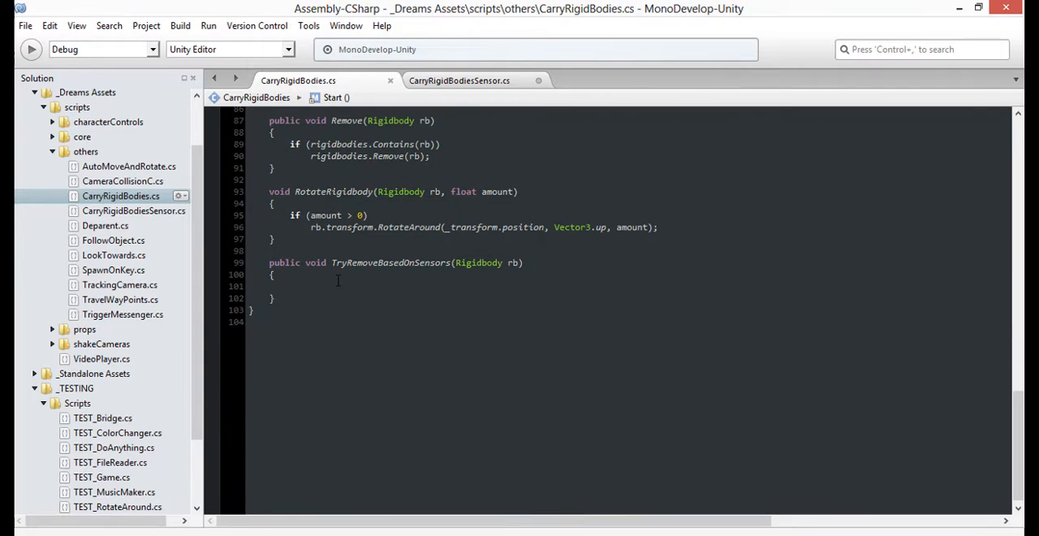
pyautogui.write('for (i')
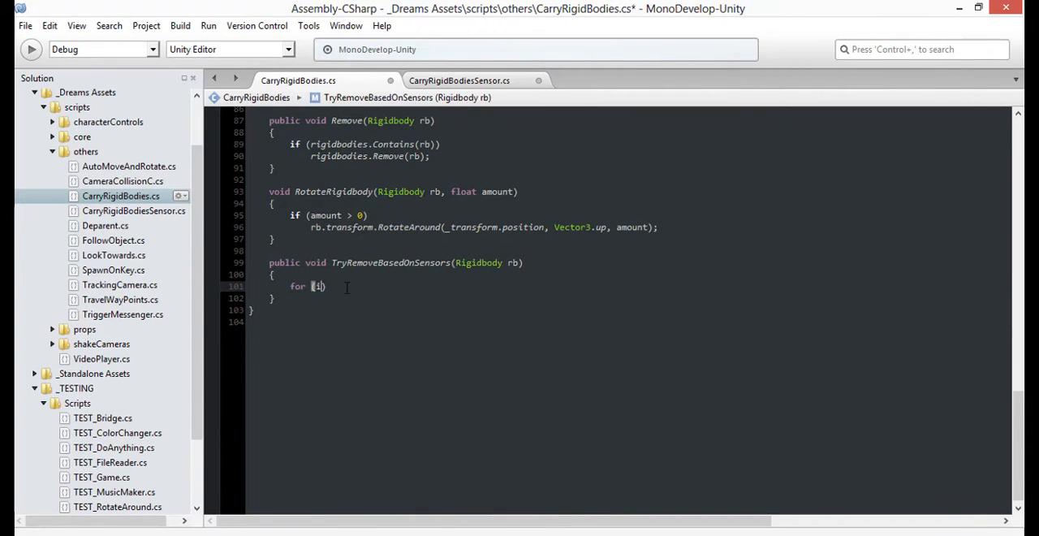
pyautogui.write('int i = 0; i < sen')
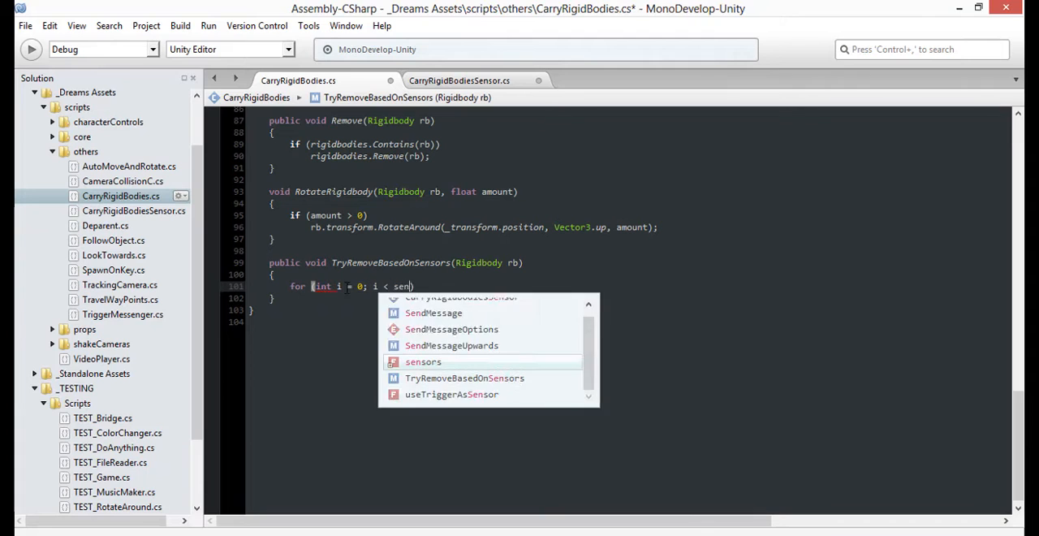
pyautogui.write('sors.Count; i++)')
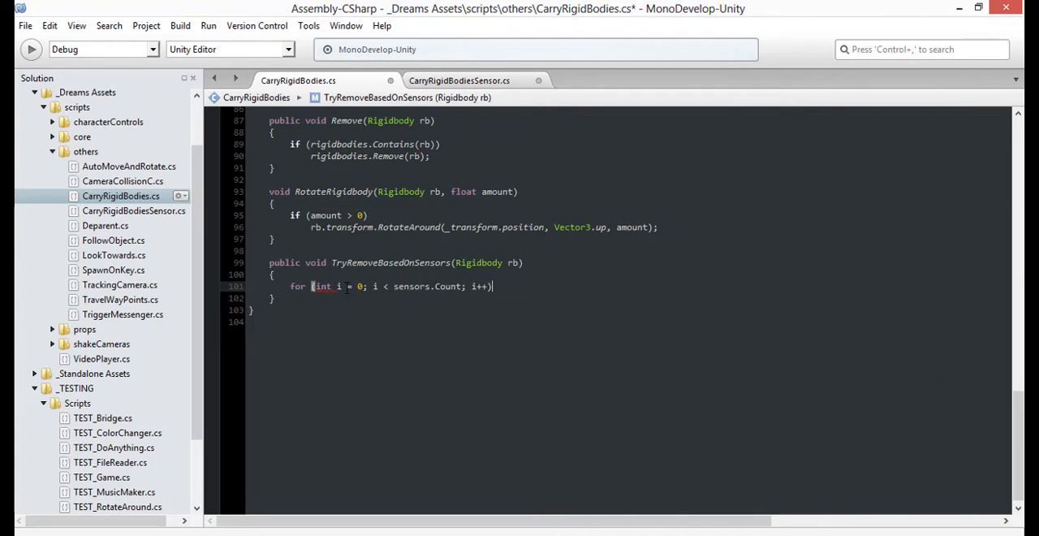
pyautogui.write('if (sens')
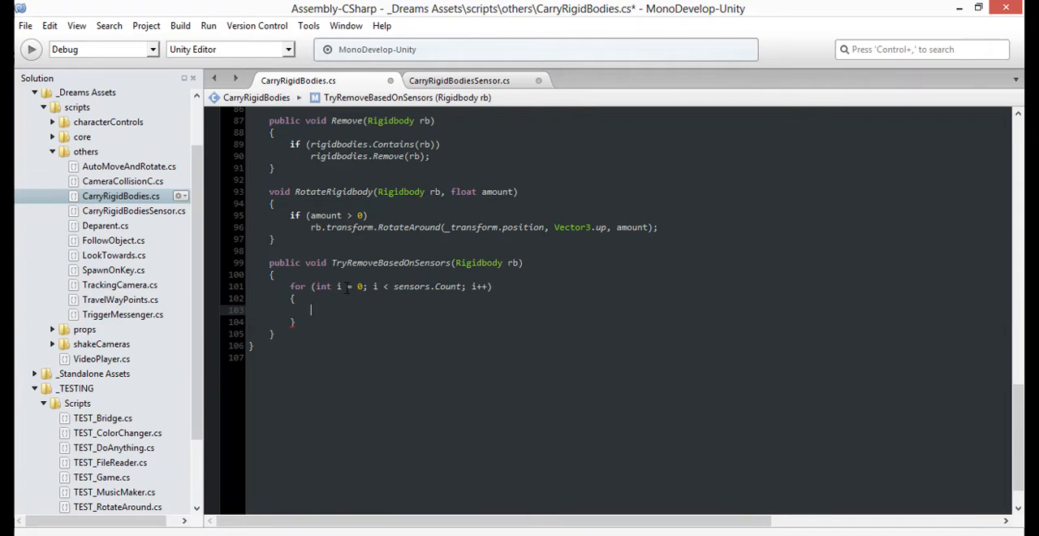
pyautogui.write('CarryRigidBodiesSensor sen')
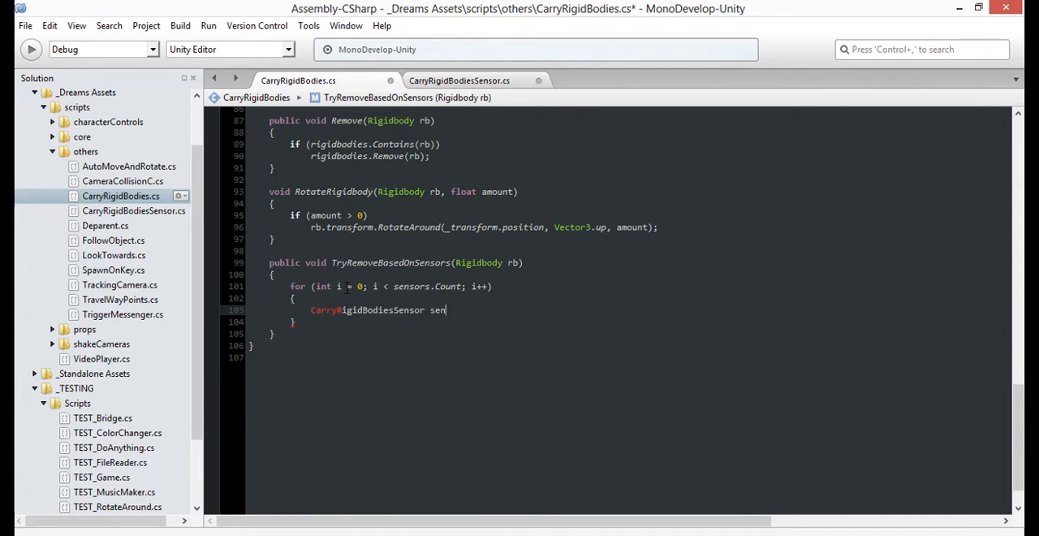
pyautogui.write('sor = sensors[i')
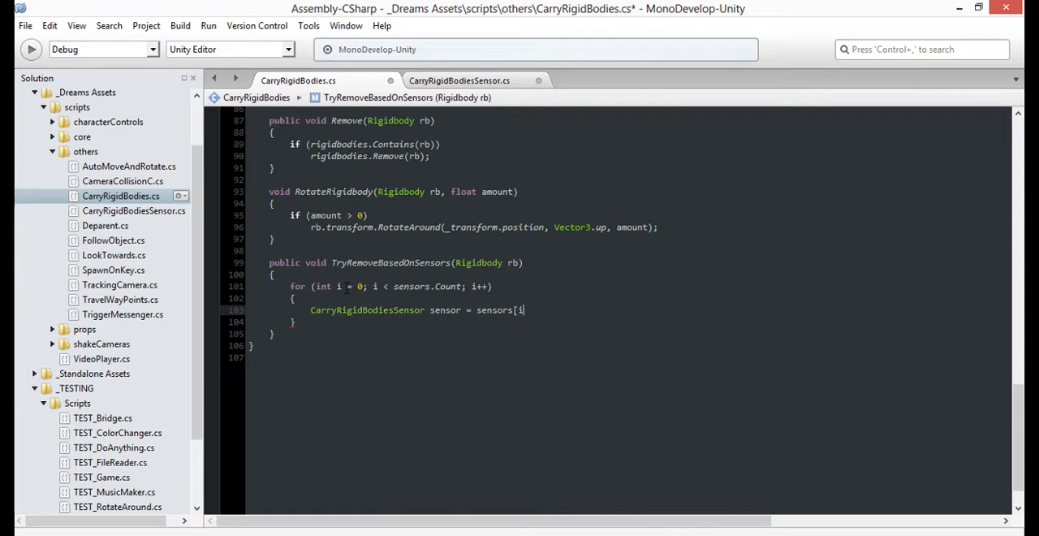
pyautogui.write('if (sensor.')
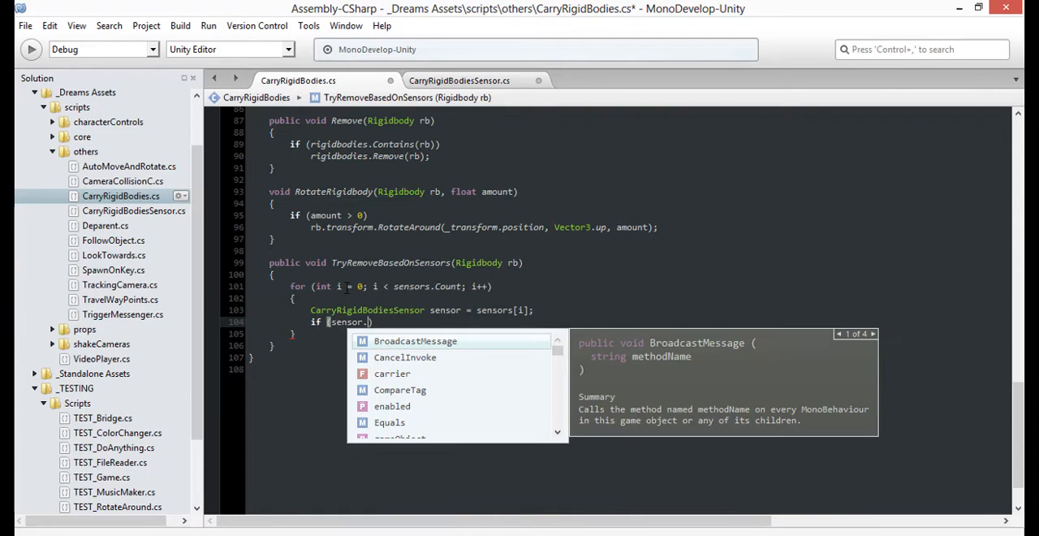
pyautogui.write('rigidbodies.contains(rb')
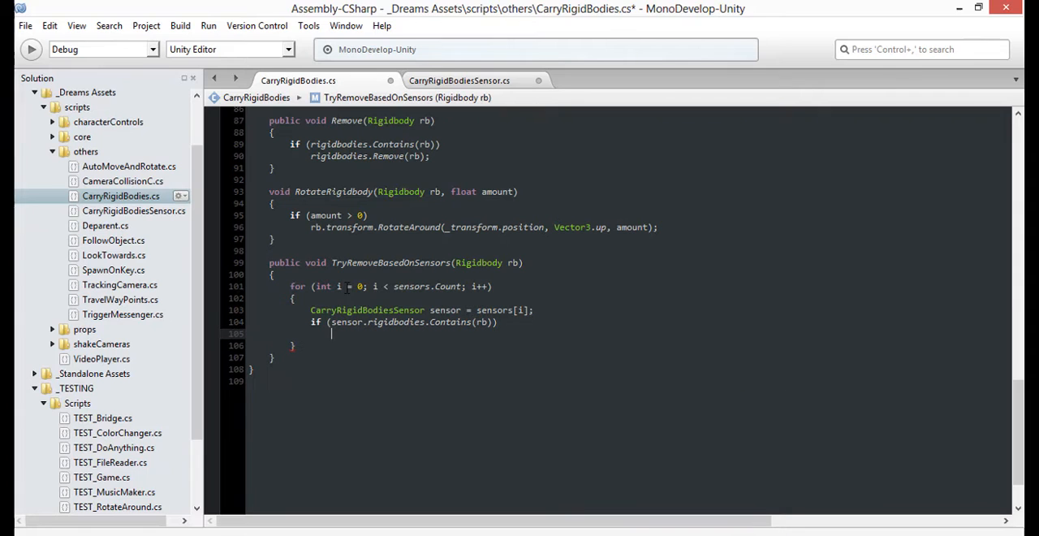
pyautogui.write('return')
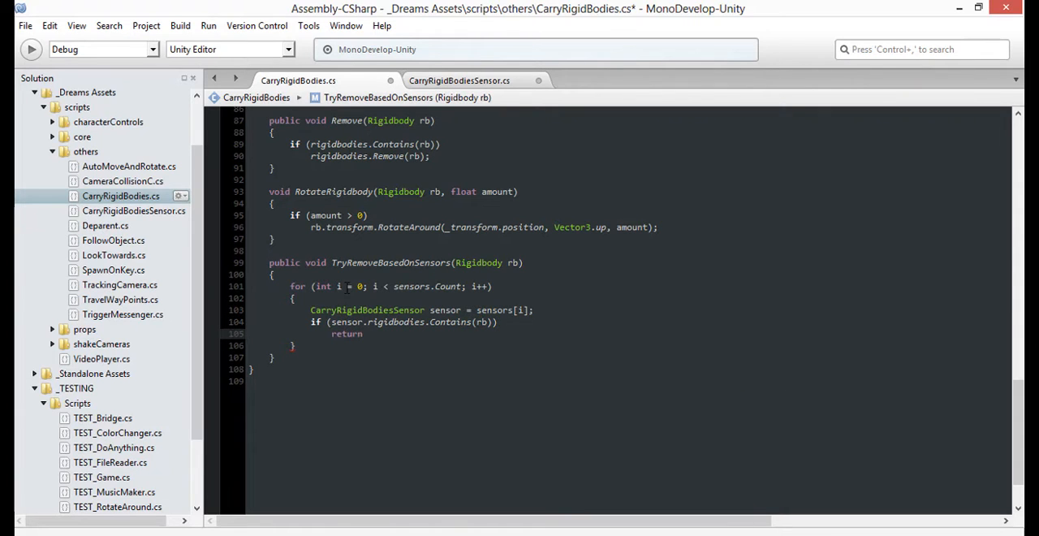
pyautogui.write('false;')
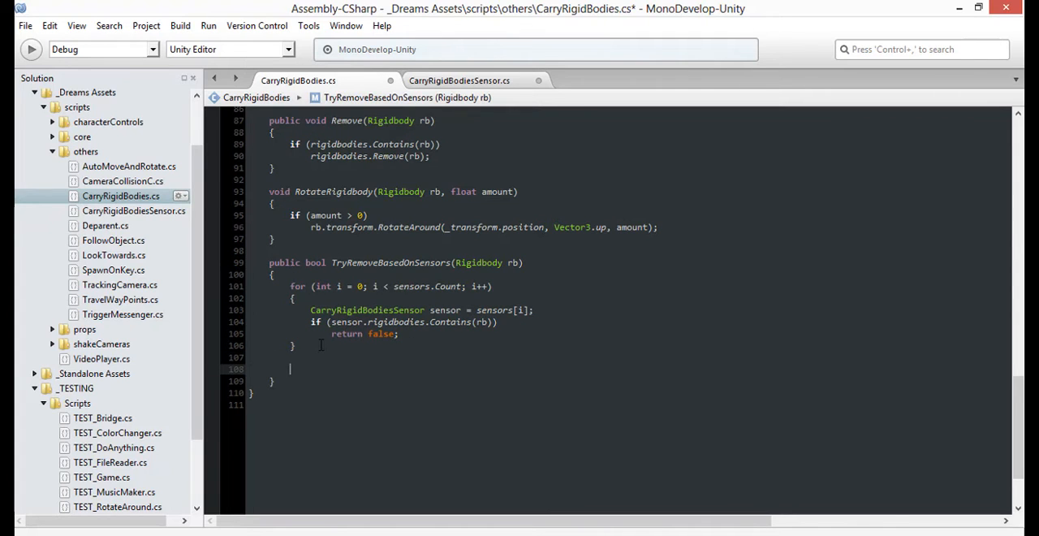
# Comment that no sensor is detecting the body, call Remove(rb), and return to Unity.
pyautogui.write('//otherwise by this p')
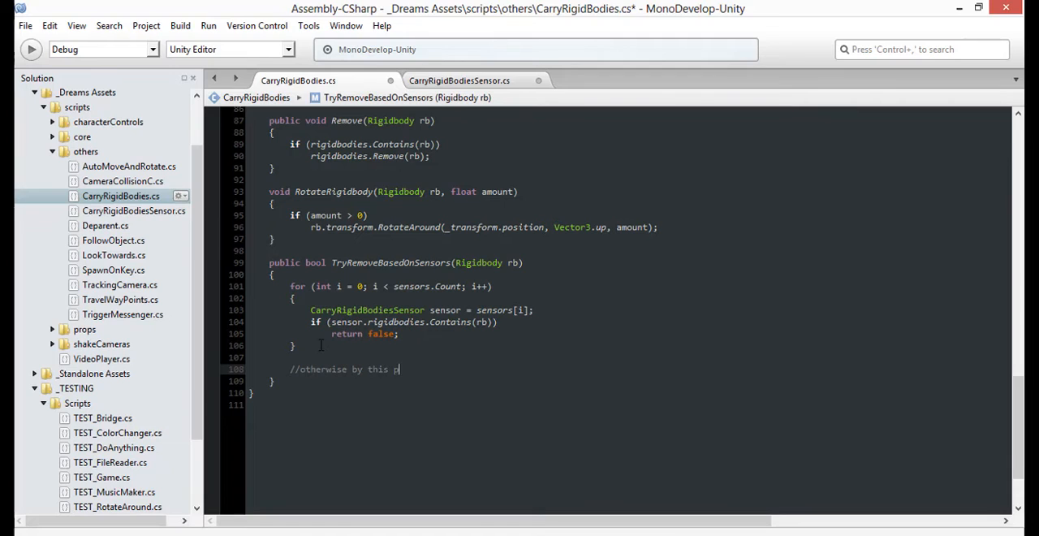
pyautogui.write('oint, we know that no sensors are curre')
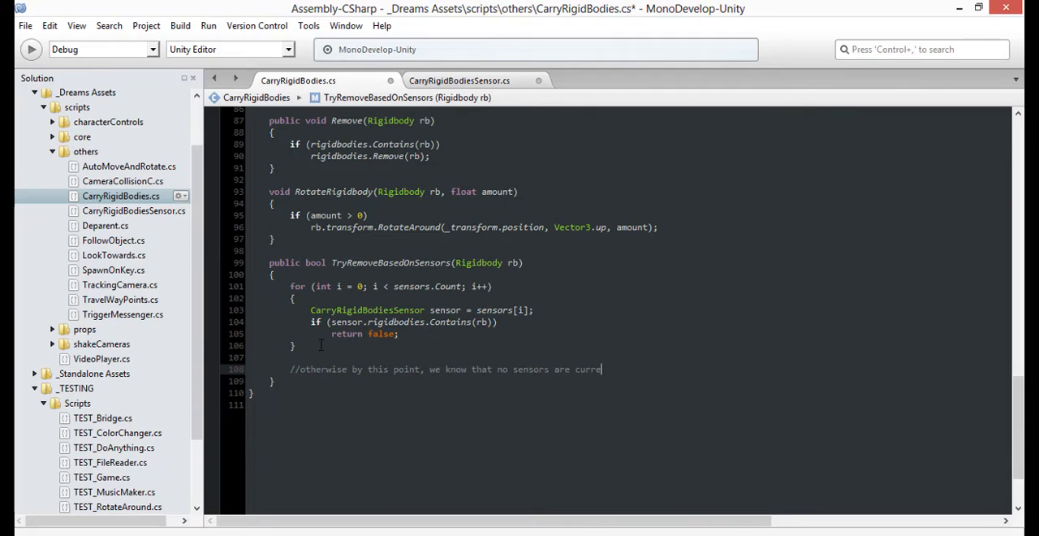
pyautogui.write('ntly detecting this rigid')
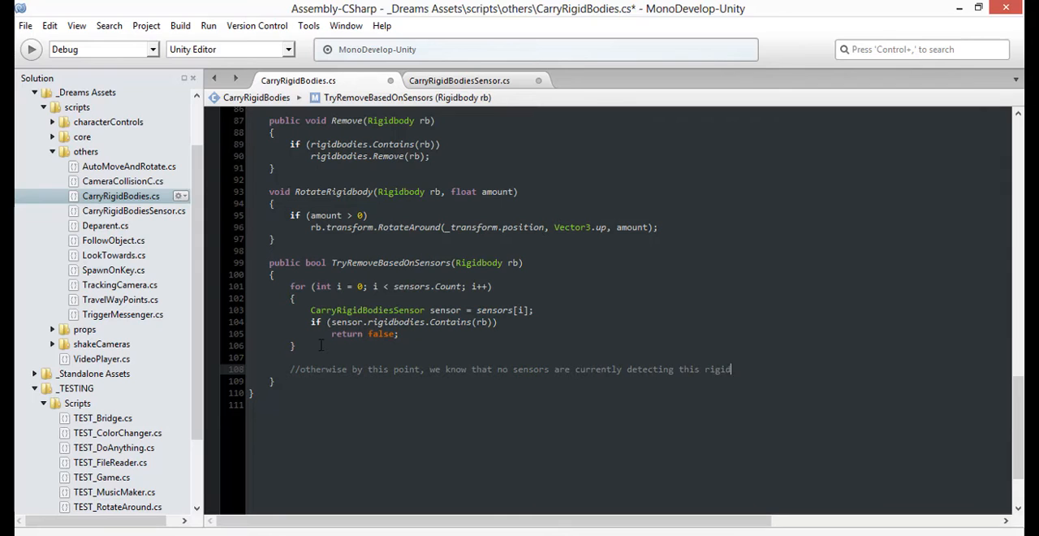
pyautogui.write('Remove()')
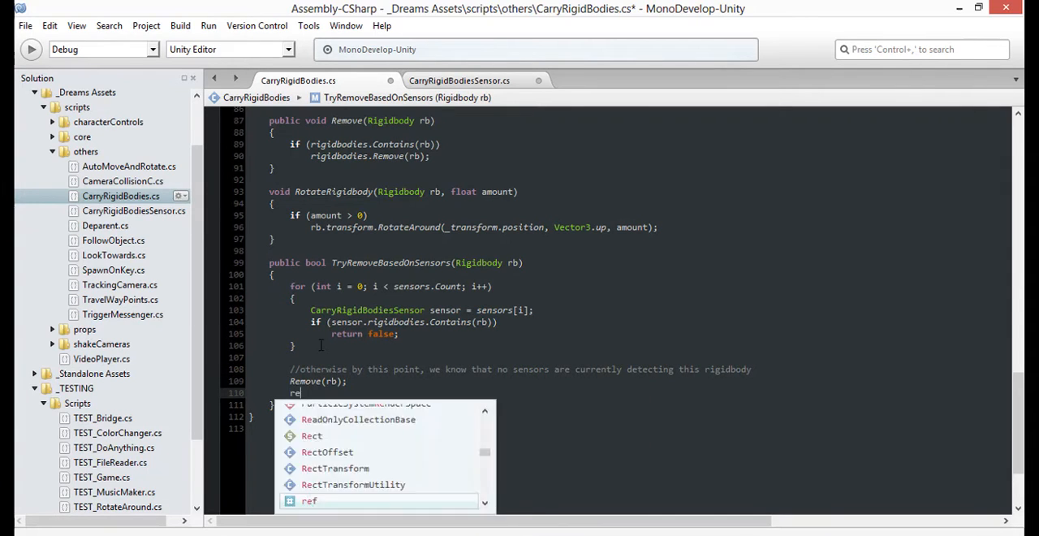
pyautogui.click(460, 81)
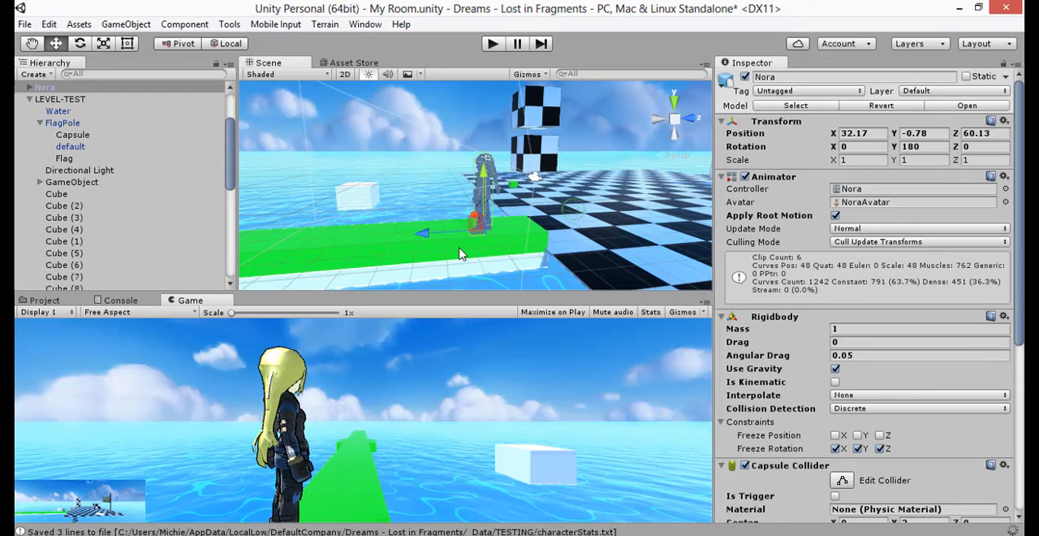
# Select the platform Cube (1) in the Hierarchy and enter 15 in its Auto Move And Rotate settings.
pyautogui.scroll(-3)
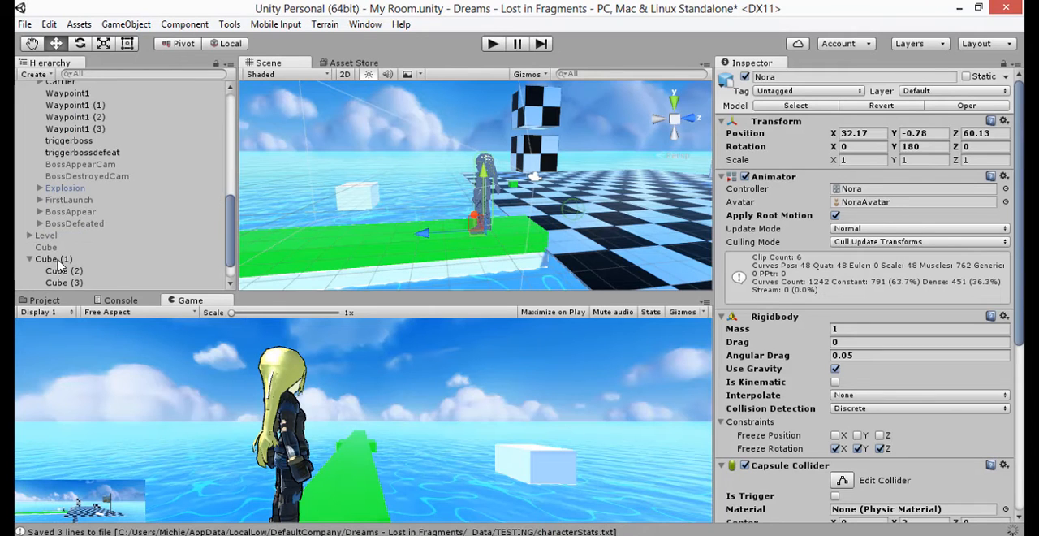
pyautogui.click(55, 258)
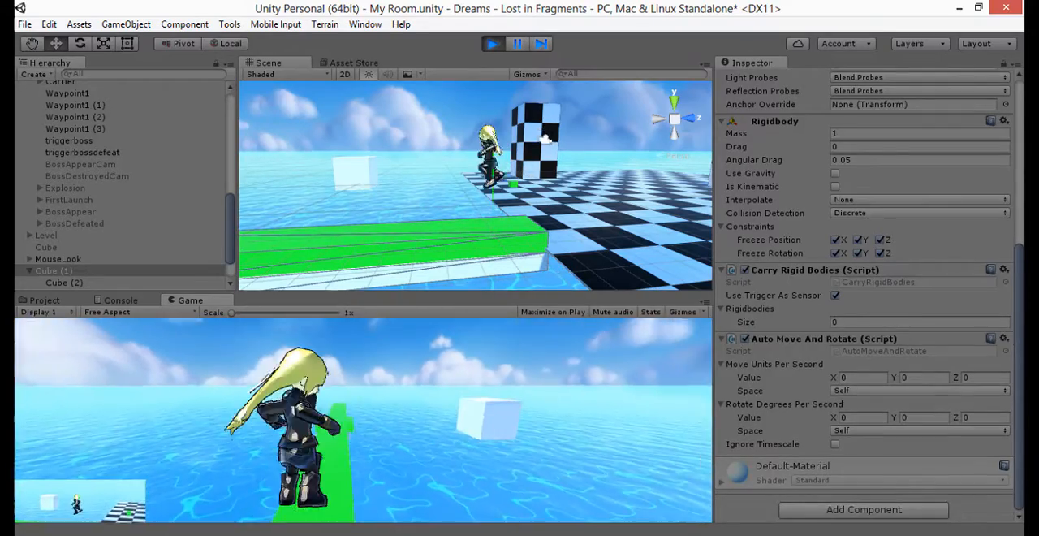
pyautogui.write('15')
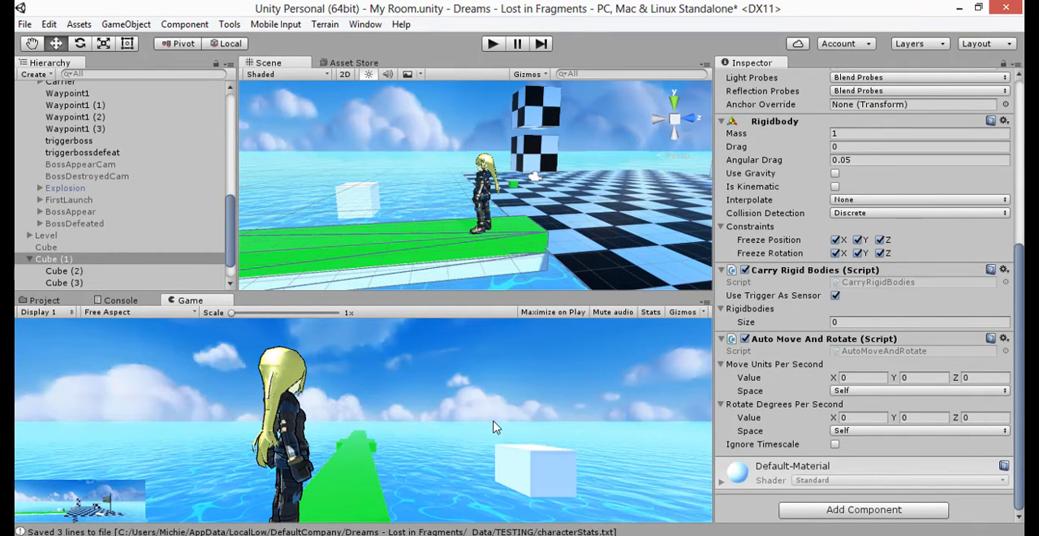
# Set Rotate Degrees Per Second Y to 15, stop the play test, and select the character Nora.
pyautogui.click(857, 376)
pyautogui.write('5')
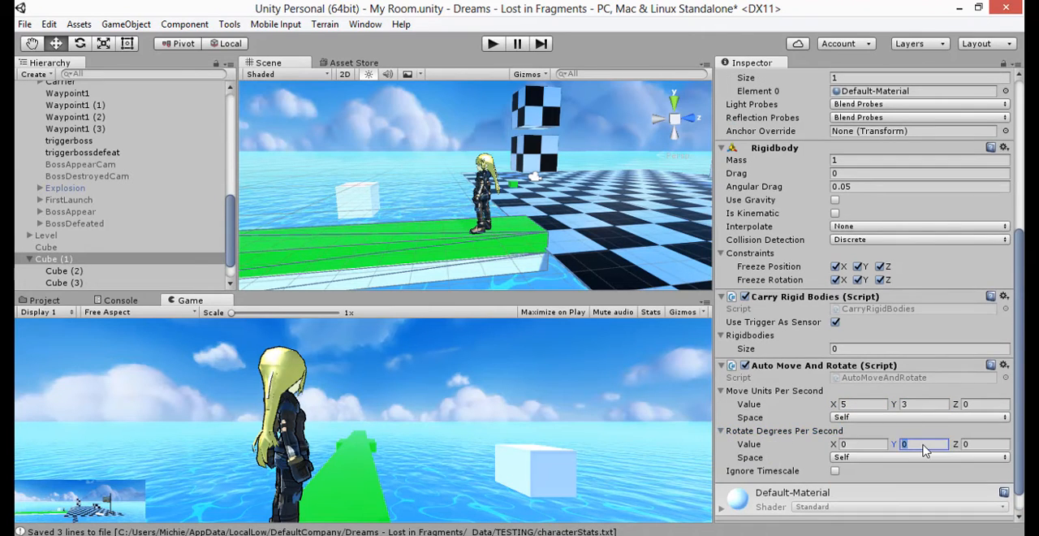
pyautogui.write('15')
pyautogui.click(985, 402)
pyautogui.write('5')
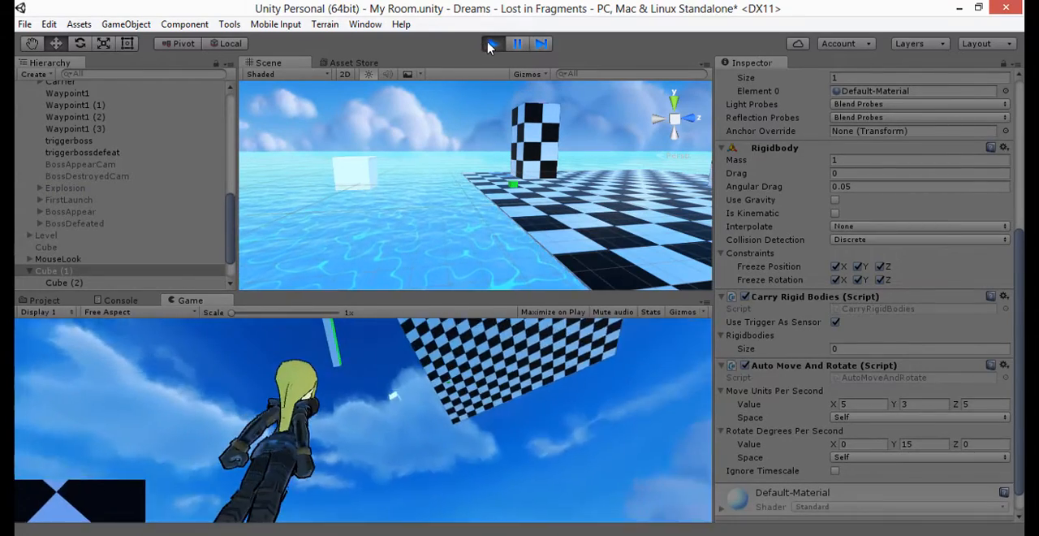
pyautogui.click(494, 43)
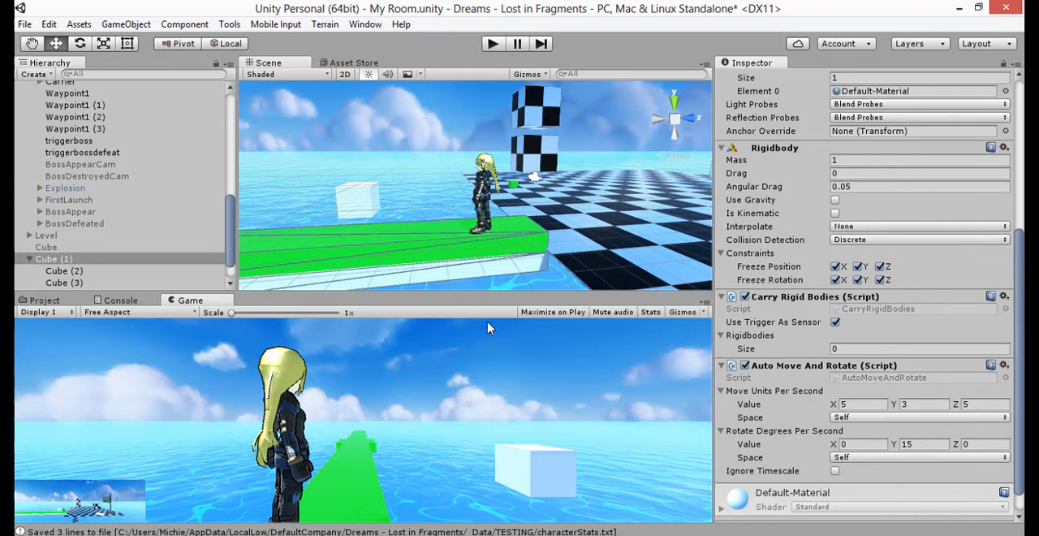
pyautogui.moveTo(442, 388)
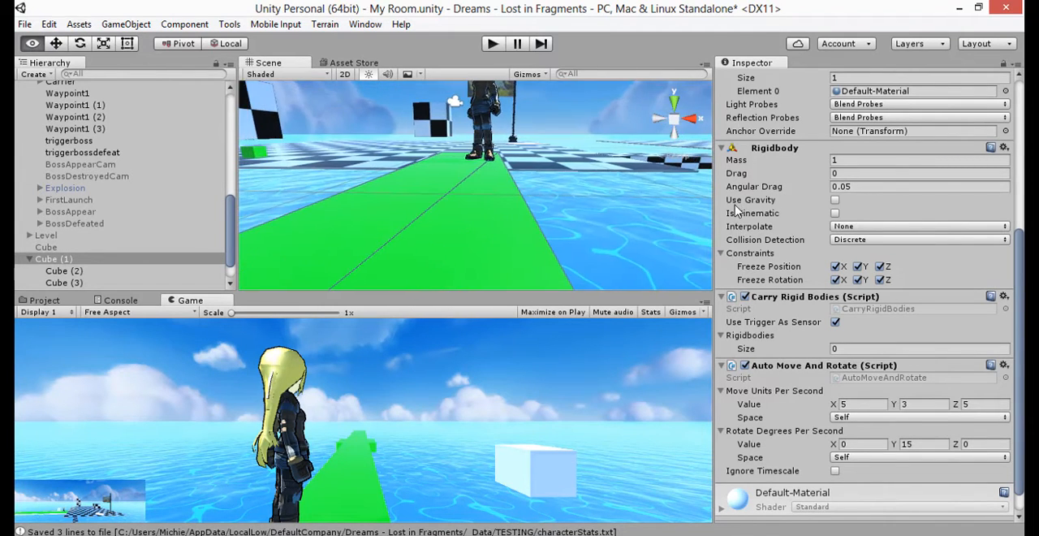
pyautogui.click(46, 87)
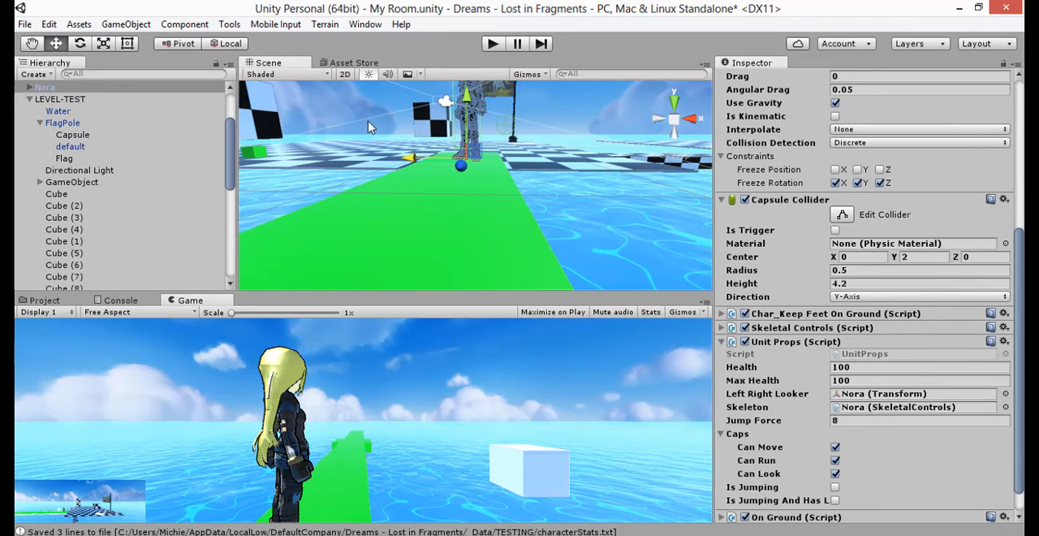
pyautogui.click(492, 43)
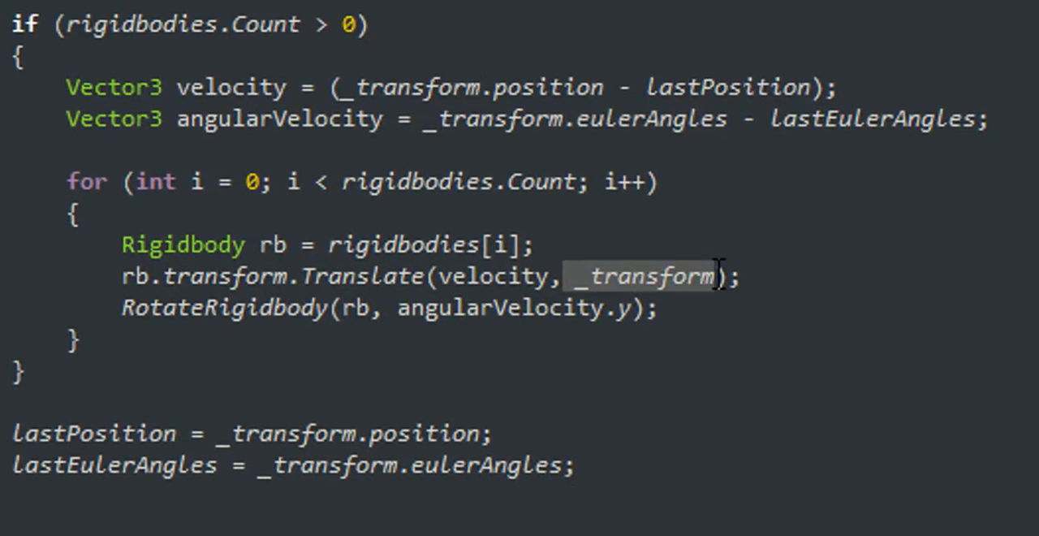
# Replace the _transform argument of rb.transform.Translate with a Space value in LateUpdate.
pyautogui.write('Space')
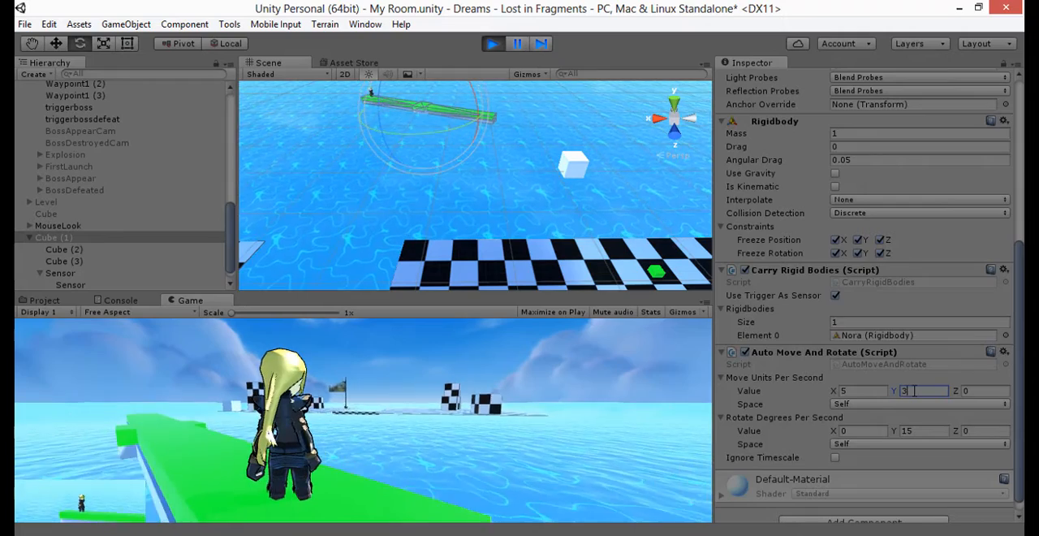
# Set the platform's Move Units Per Second X to 5 during the play test.
pyautogui.write('5')
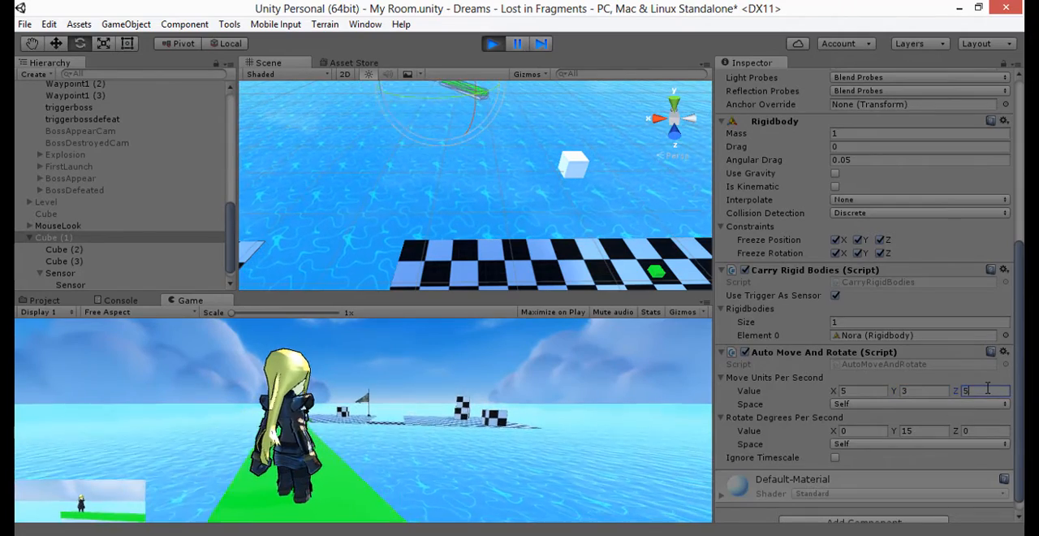